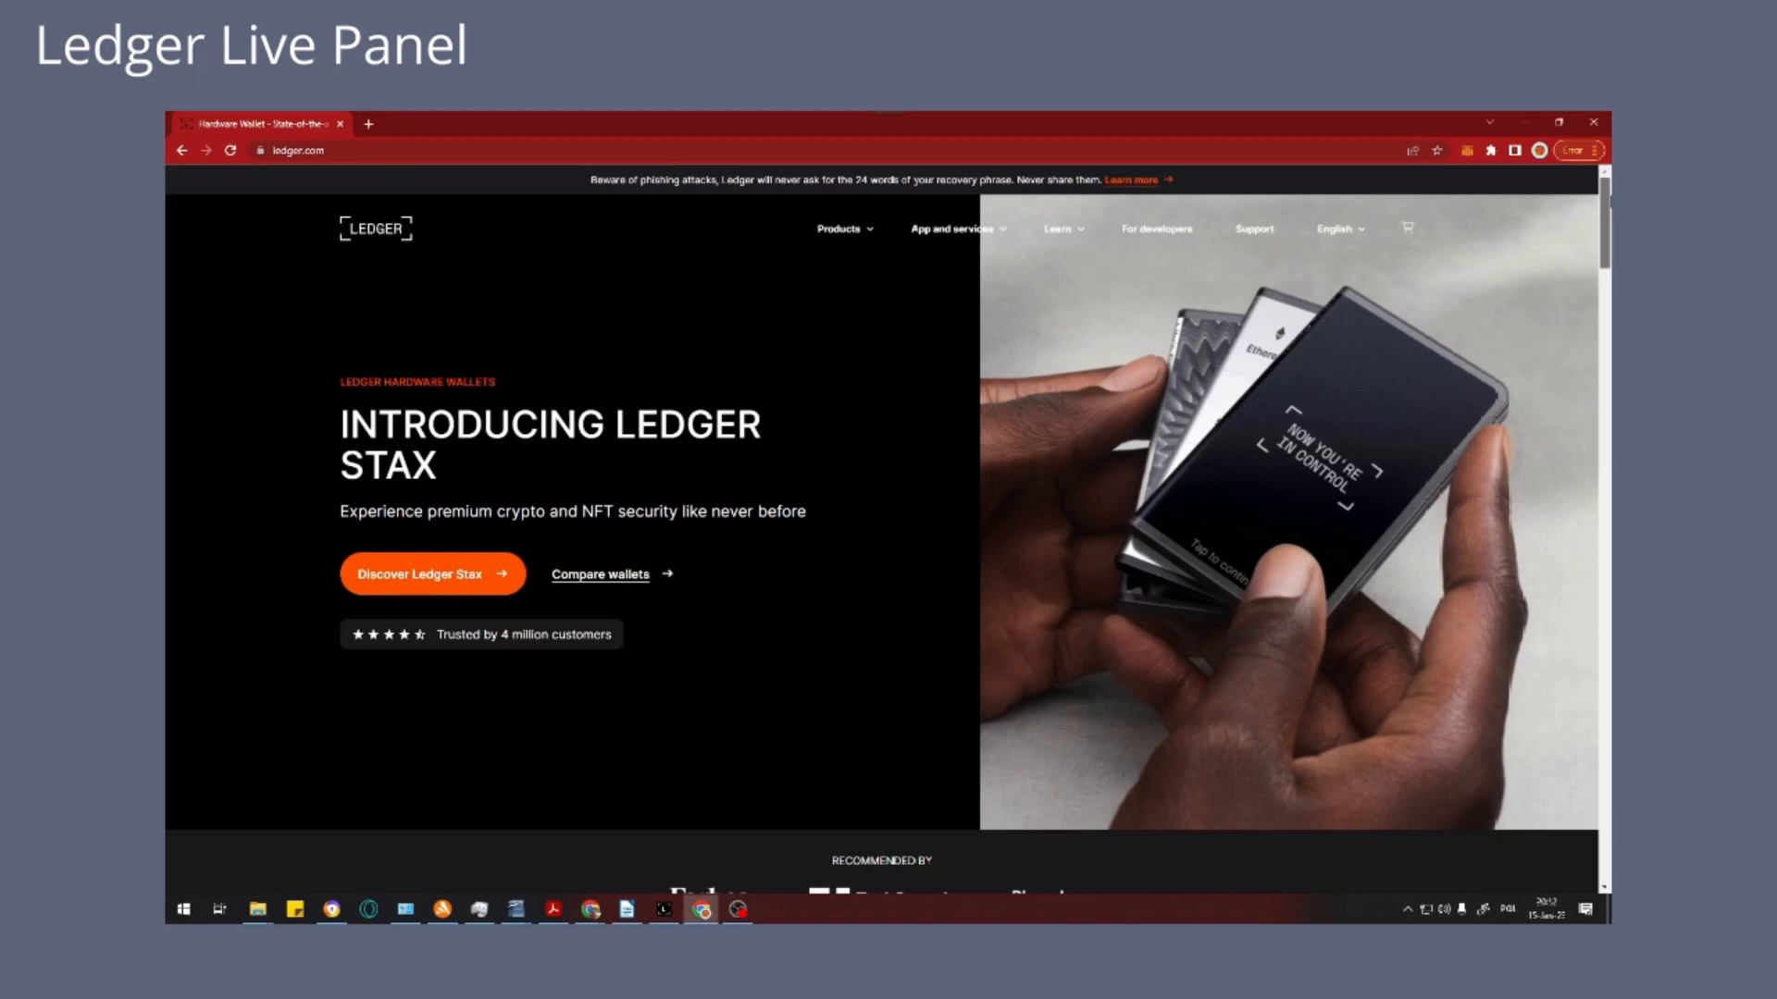
# Scroll down the Ledger homepage past the hardware wallets to the Even more security video
pyautogui.scroll(-3)
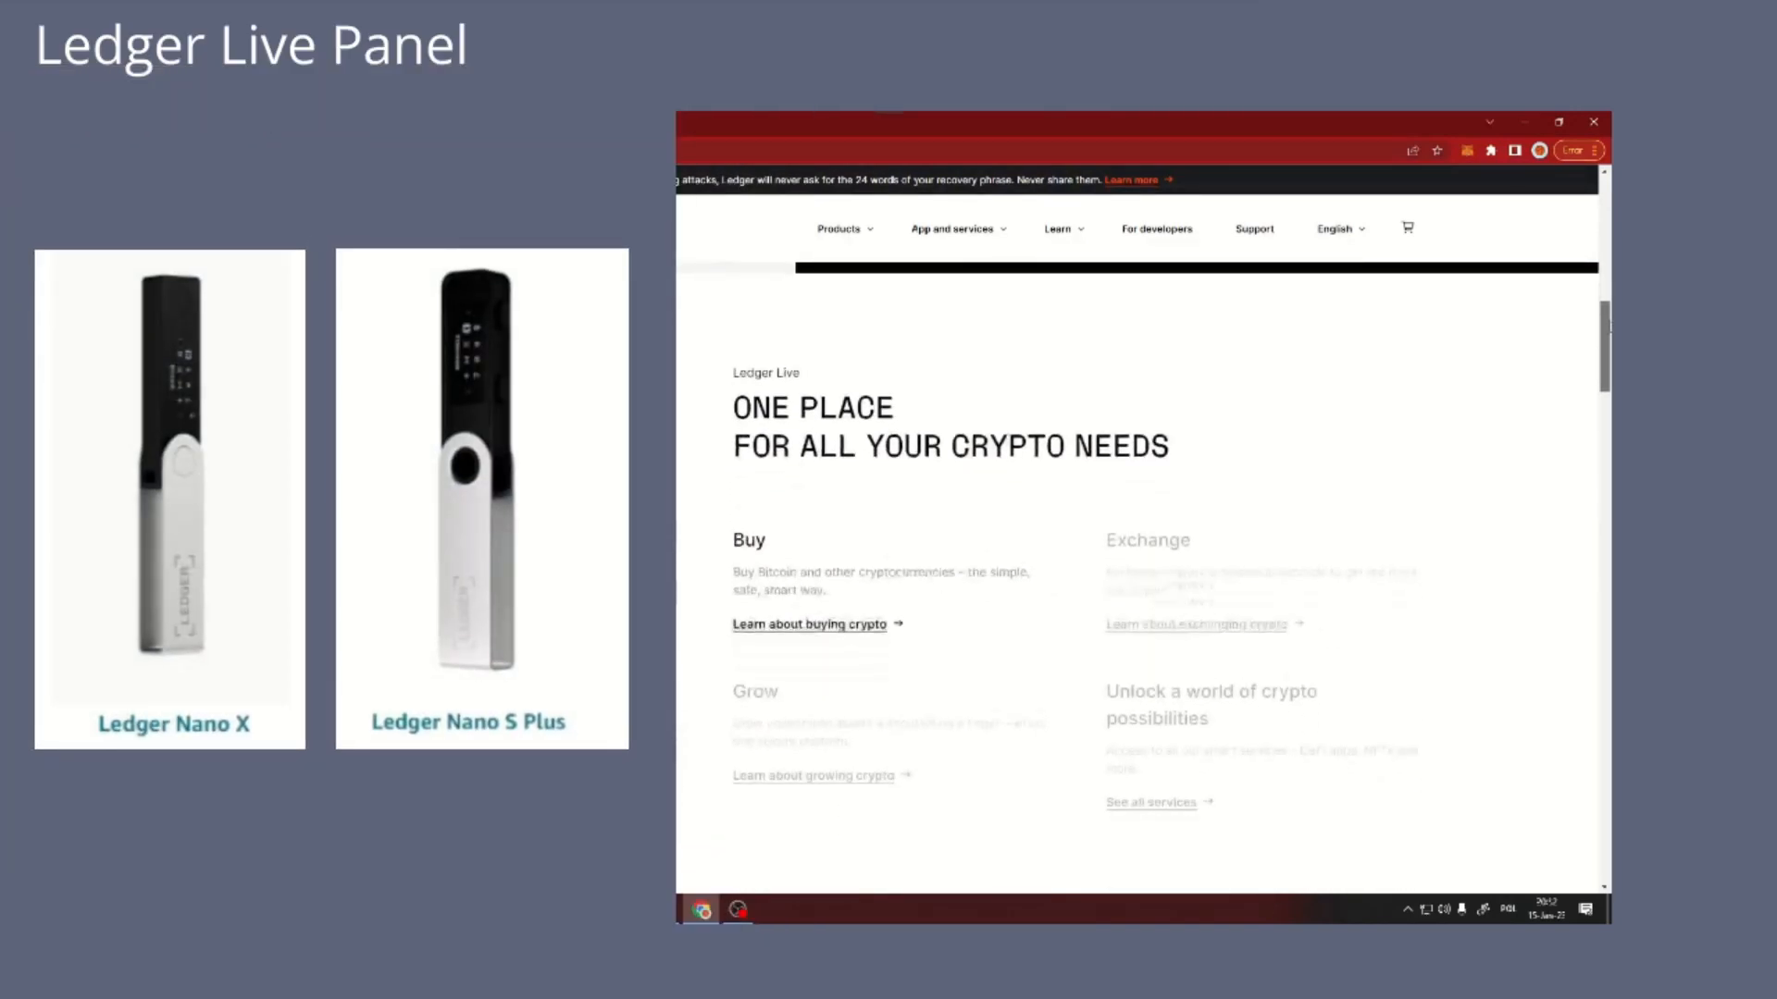
pyautogui.scroll(-3)
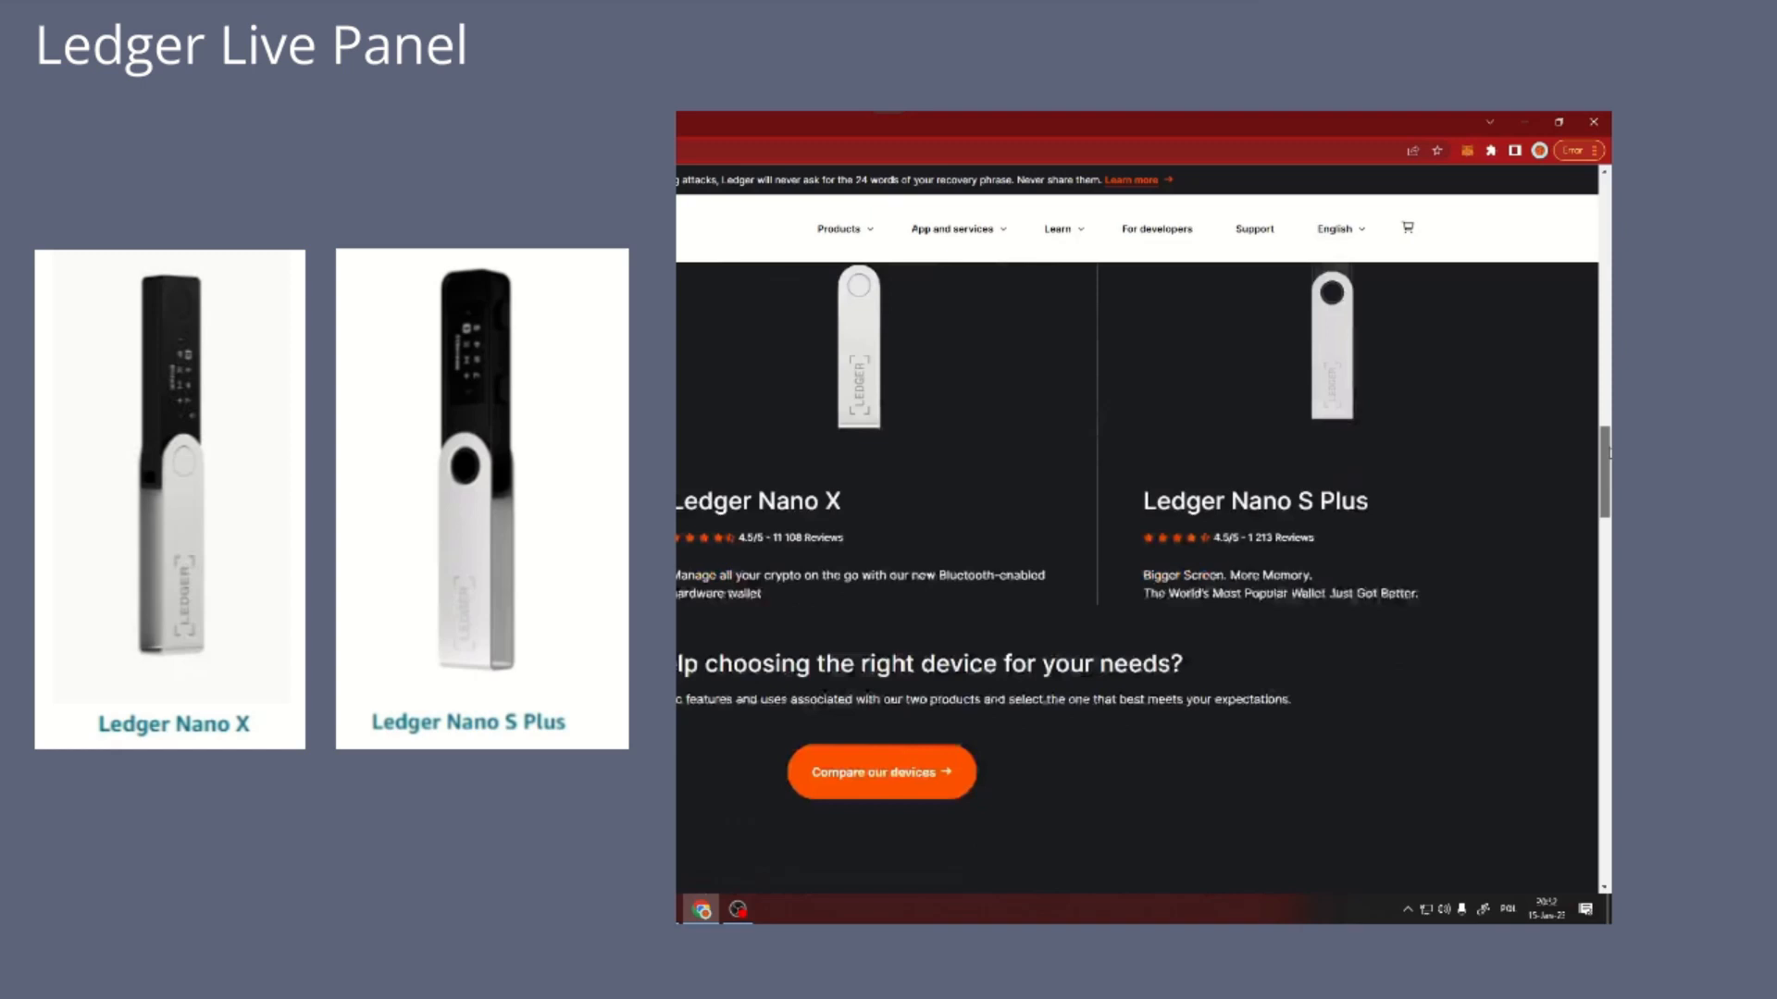
pyautogui.scroll(-3)
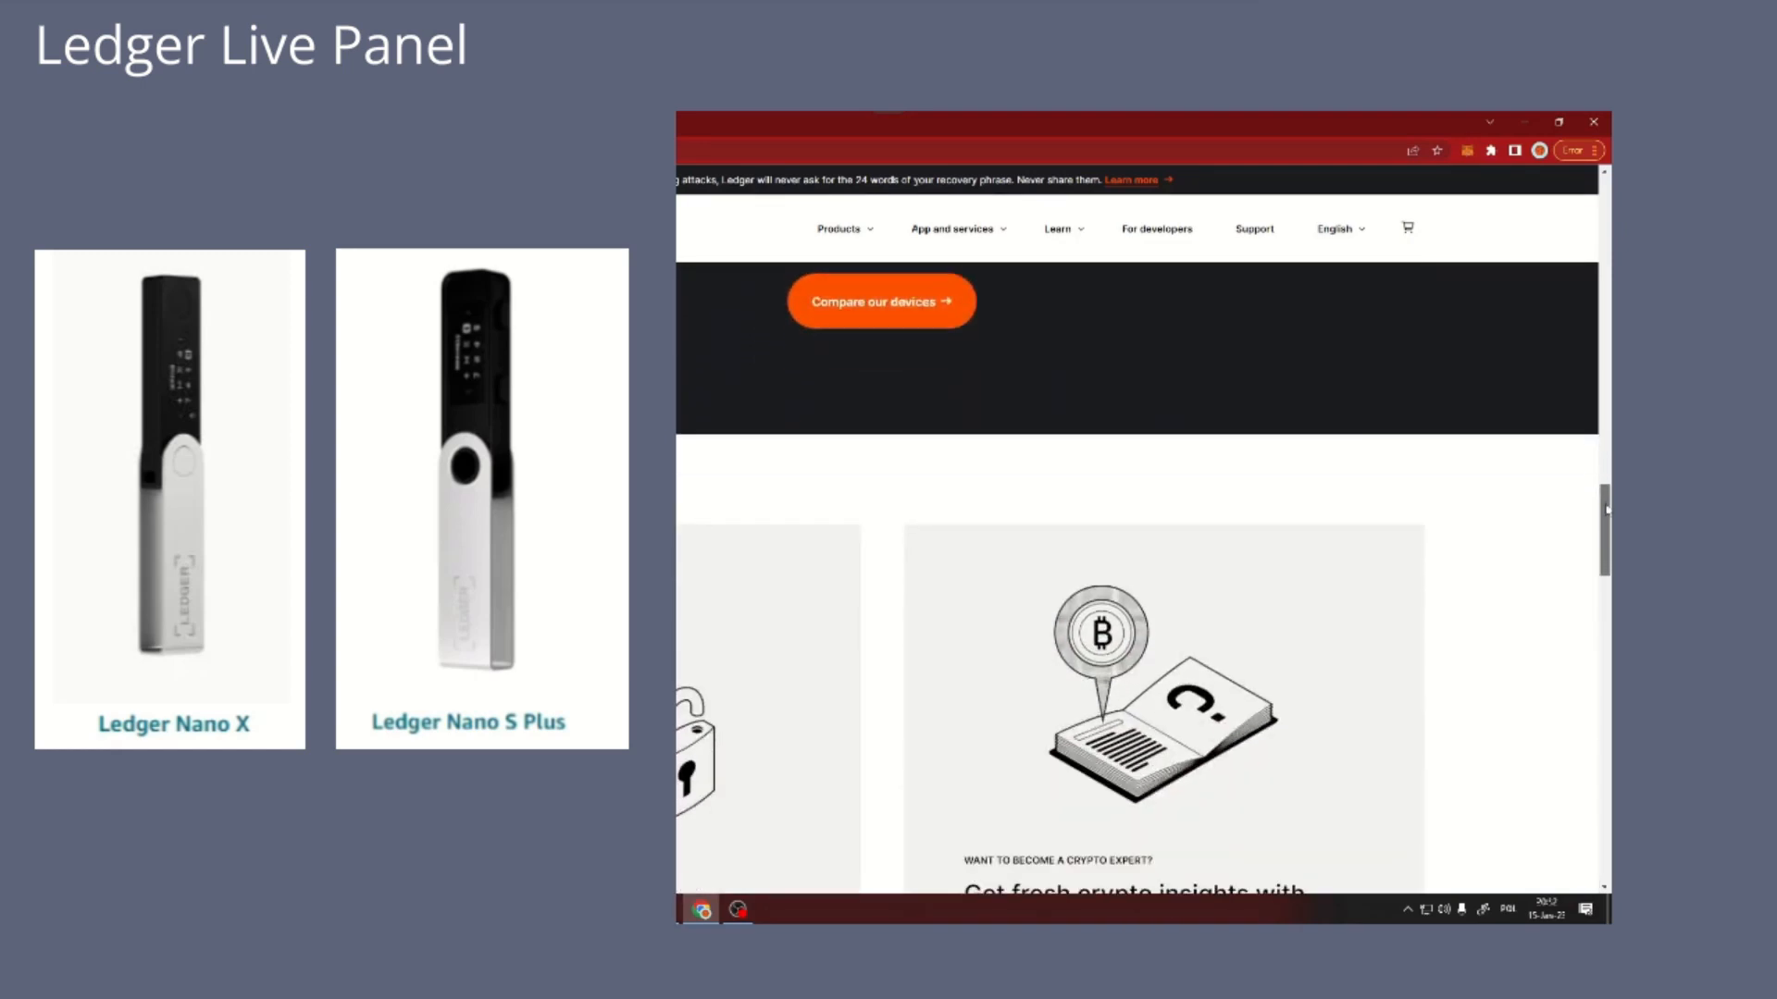
pyautogui.scroll(-3)
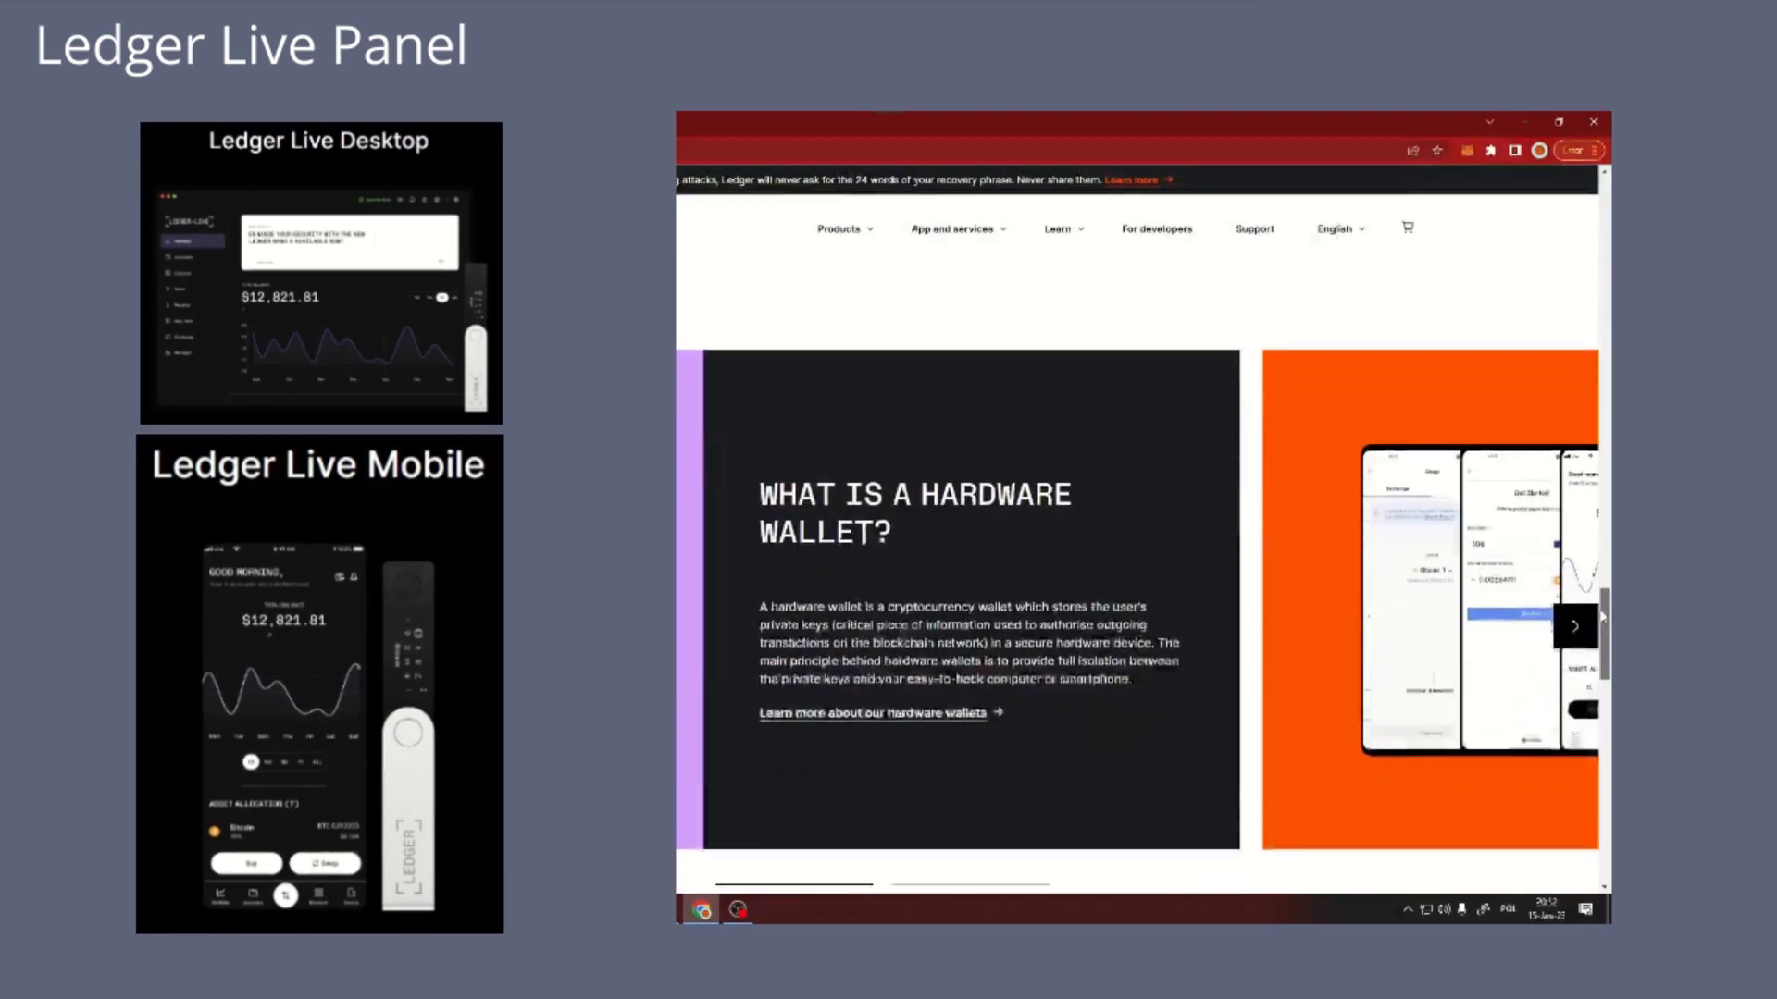
pyautogui.scroll(-3)
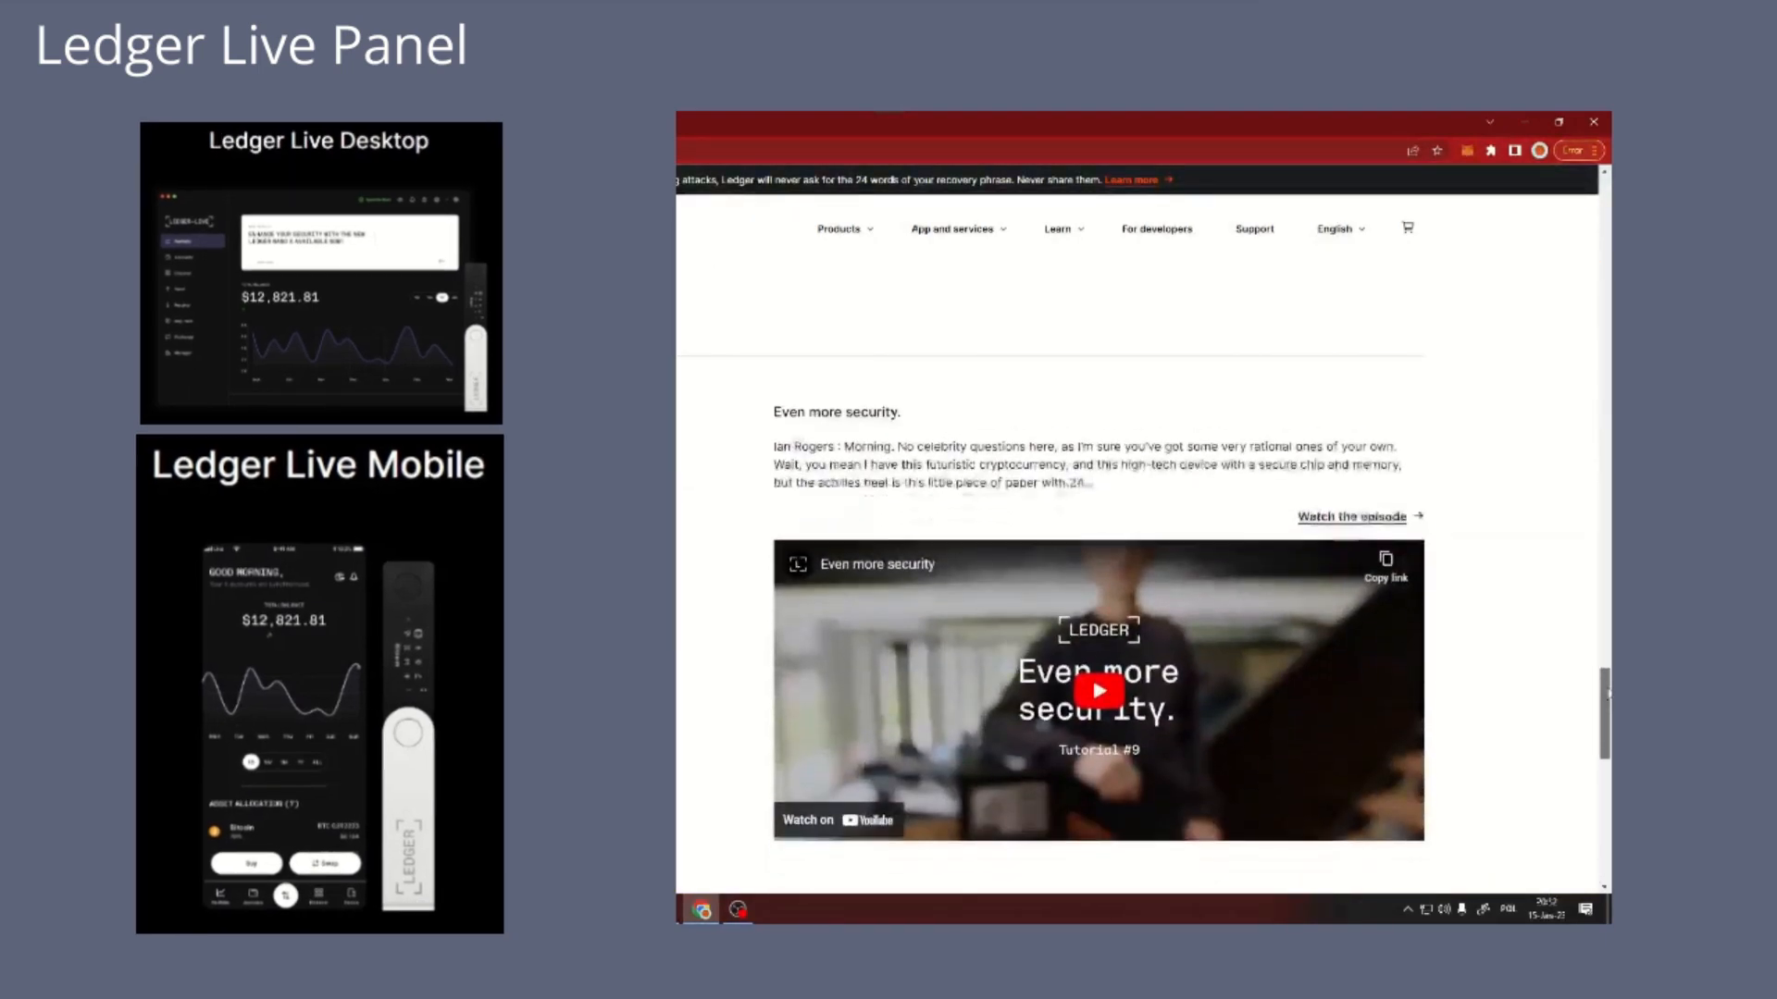
pyautogui.scroll(-3)
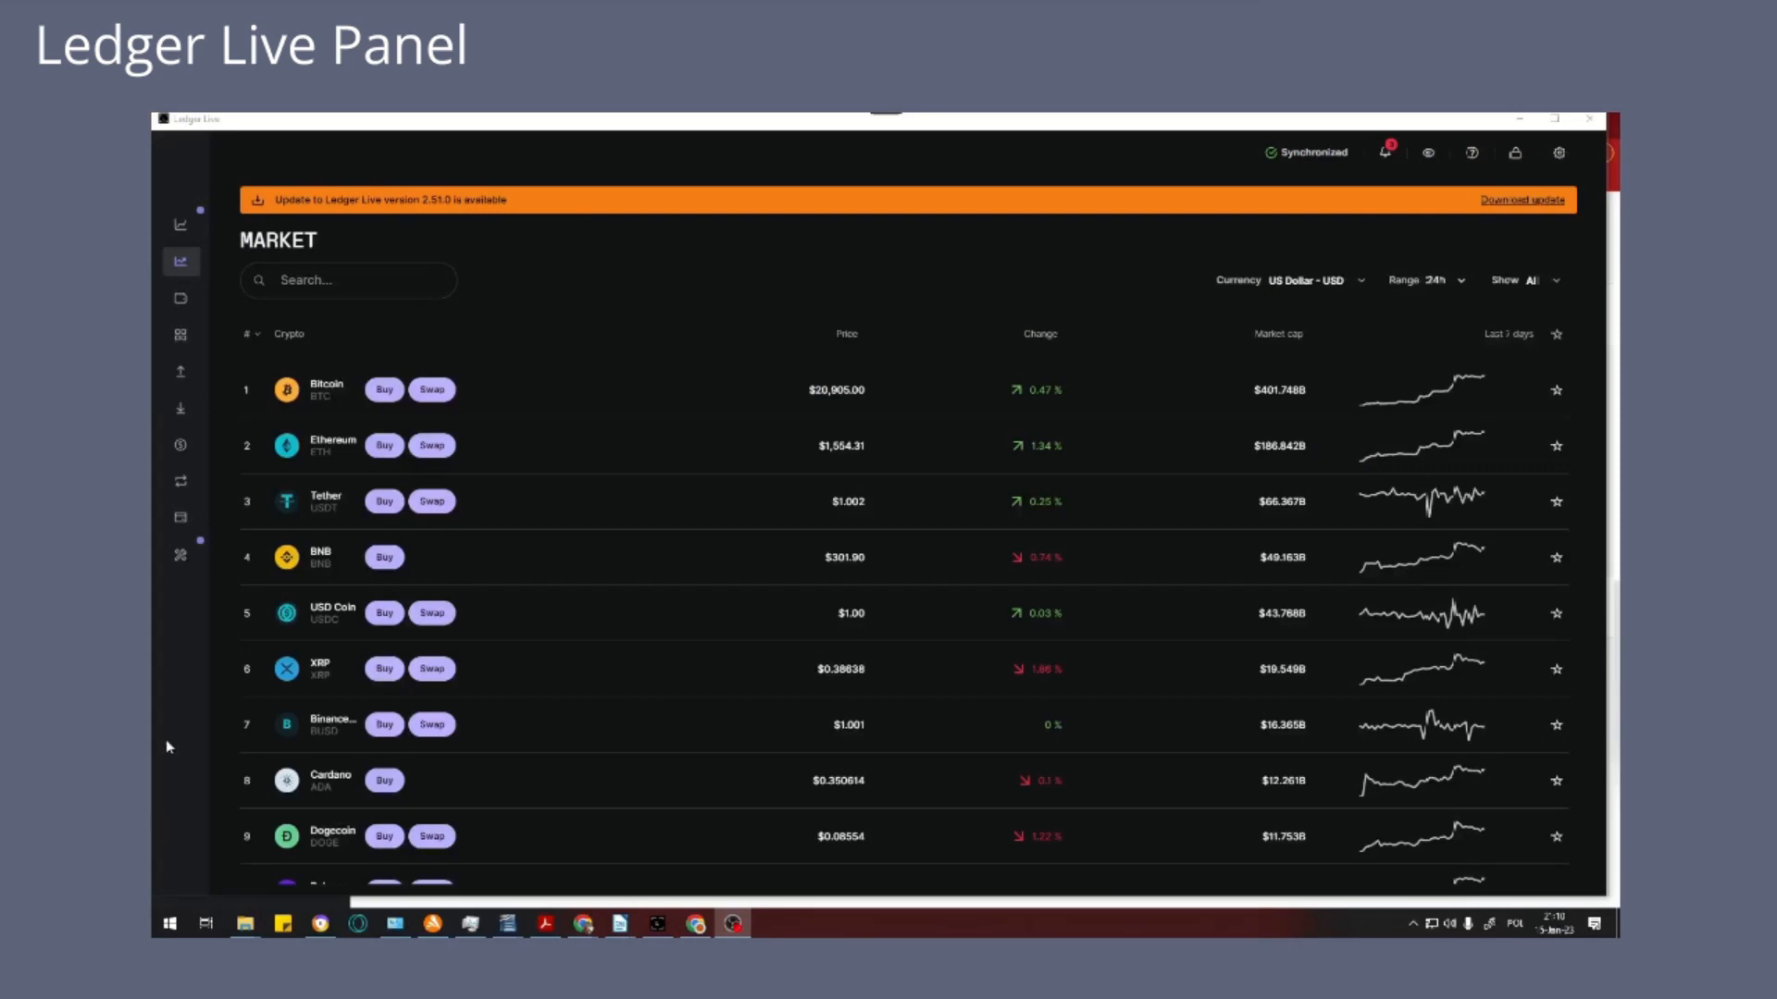
pyautogui.moveTo(180, 371)
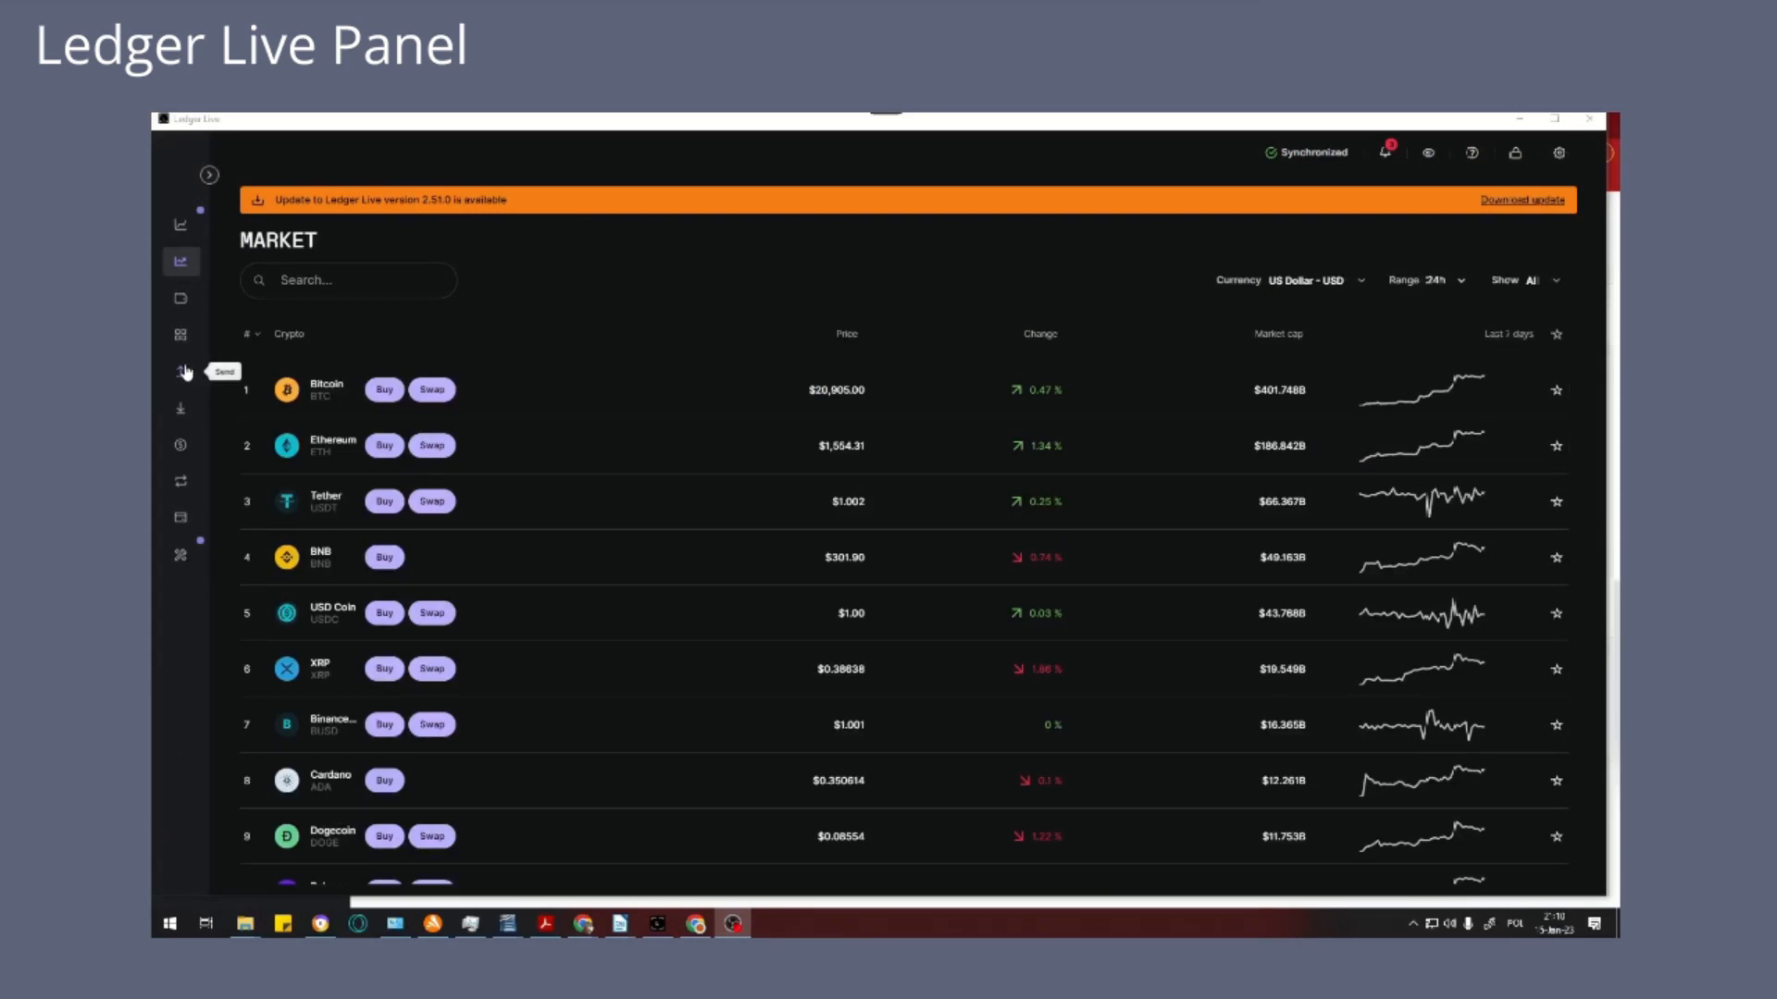
pyautogui.moveTo(180, 336)
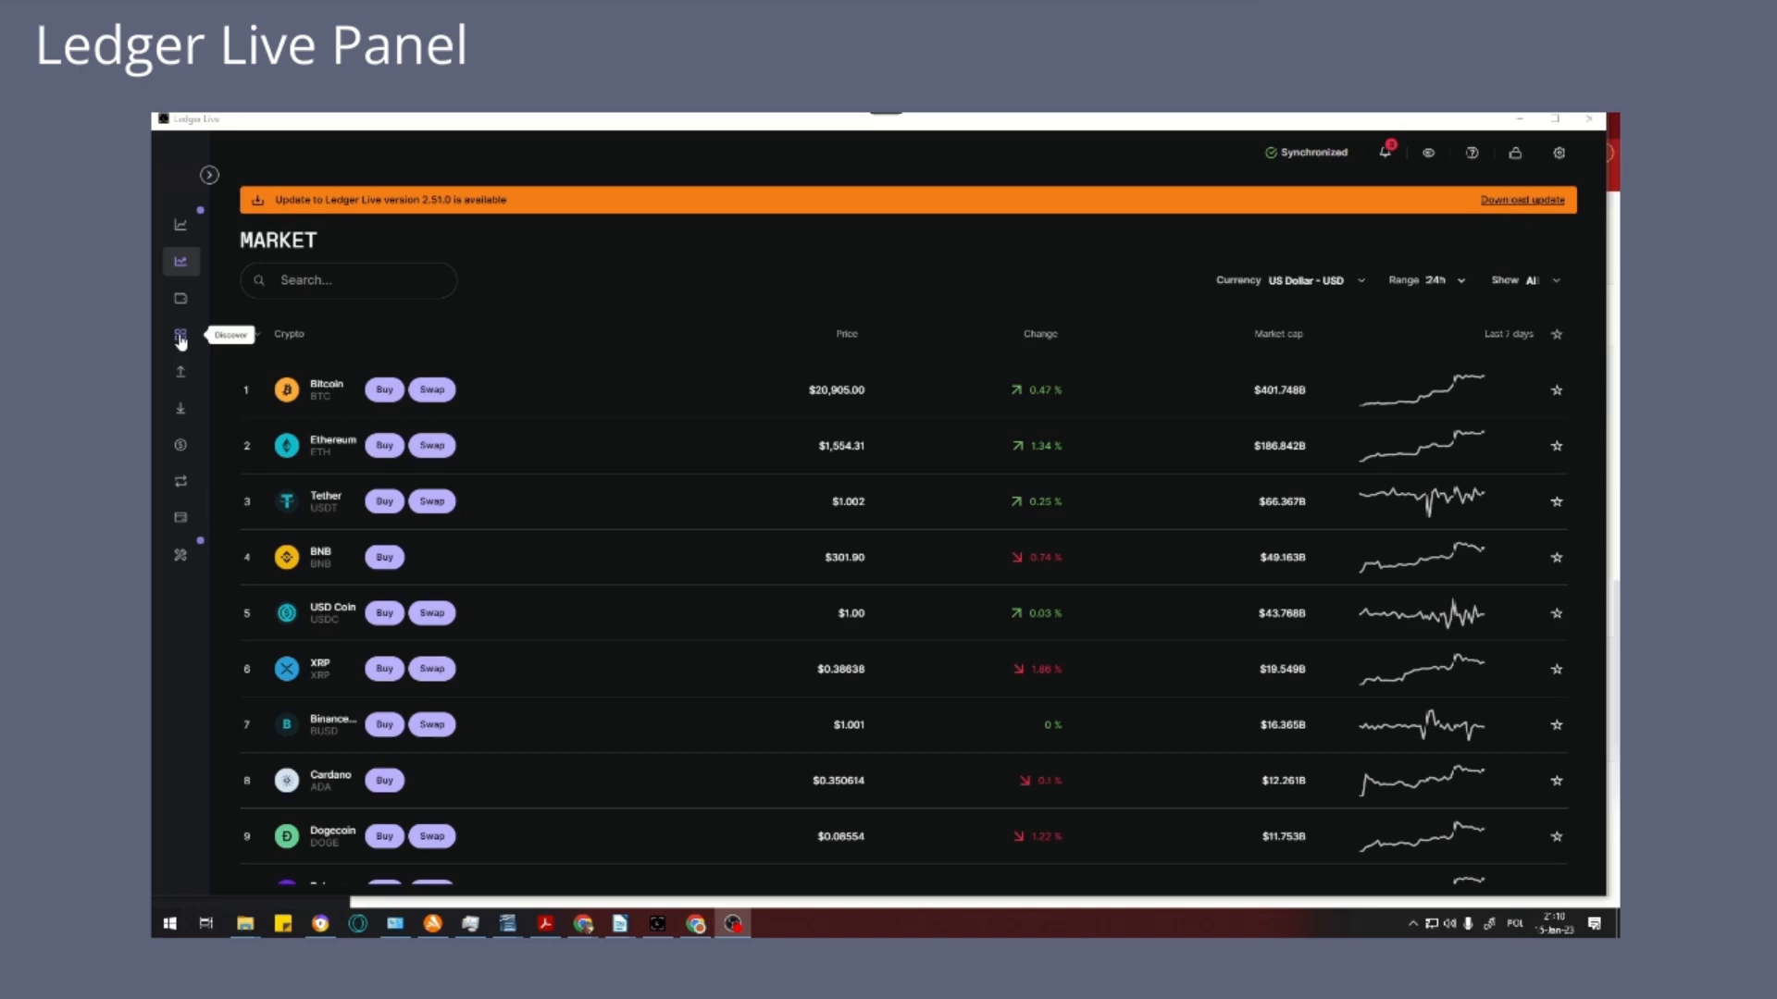
# Switch to the Discover page listing Live Apps such as Ledger Market and Binance
pyautogui.click(180, 335)
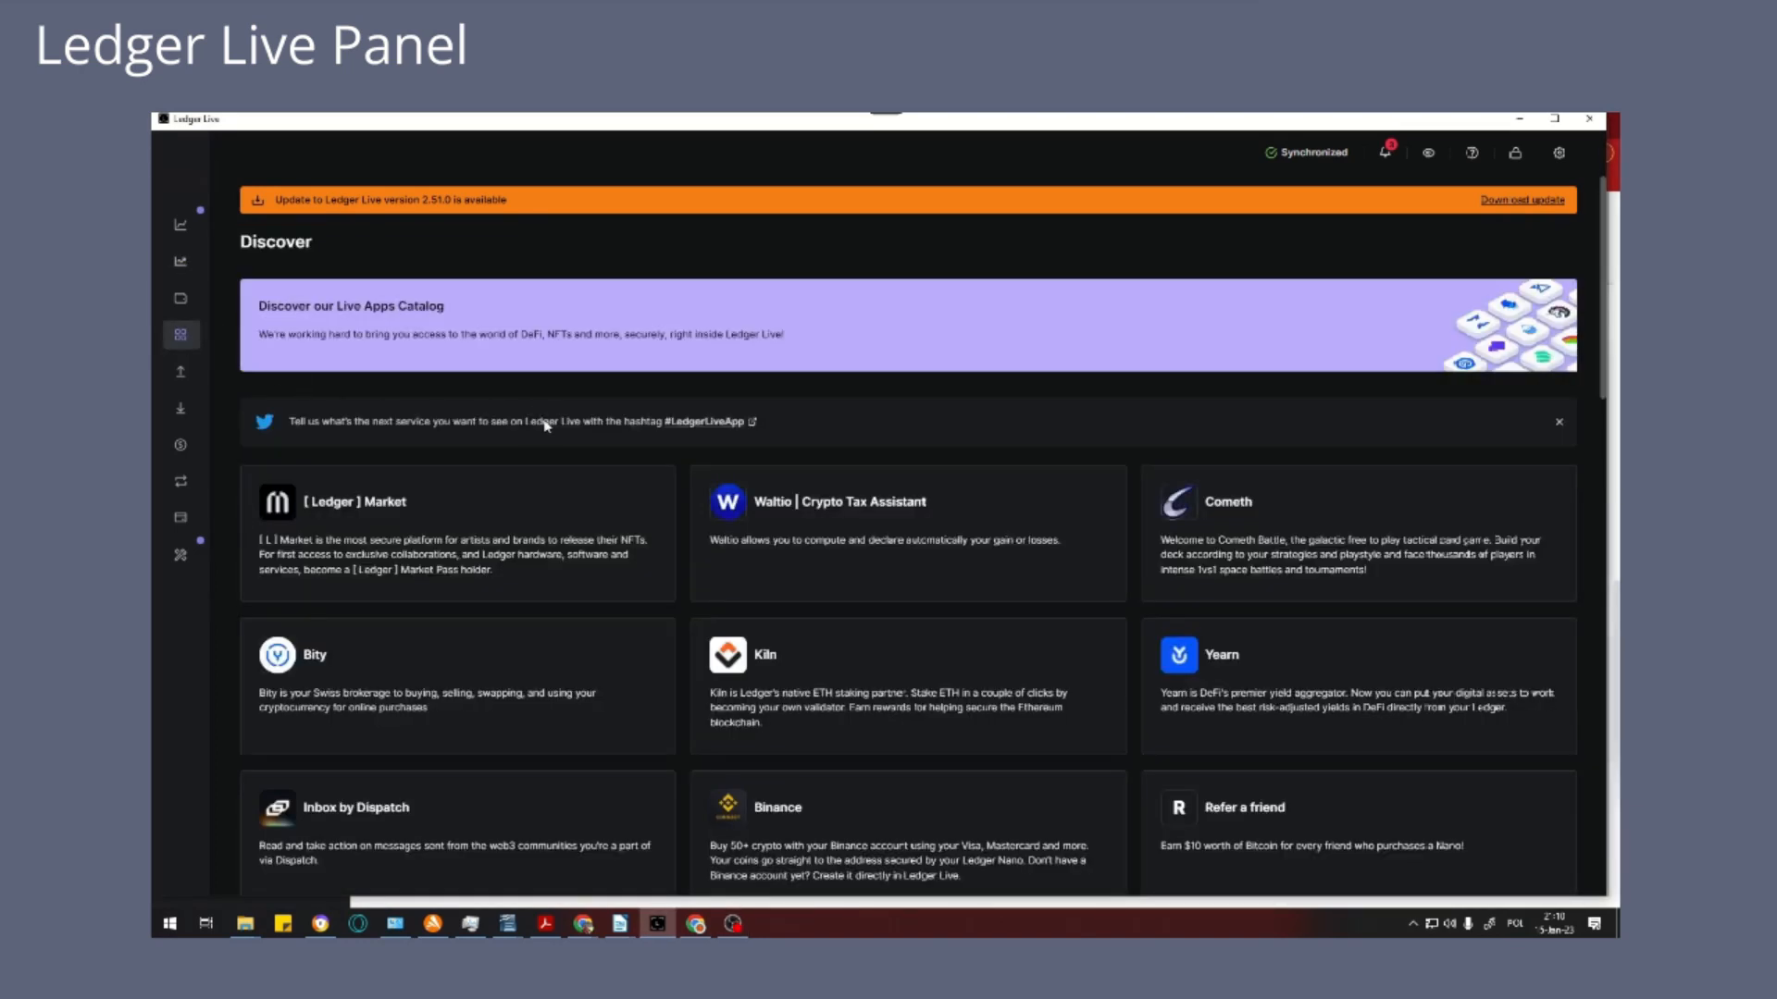
pyautogui.scroll(-3)
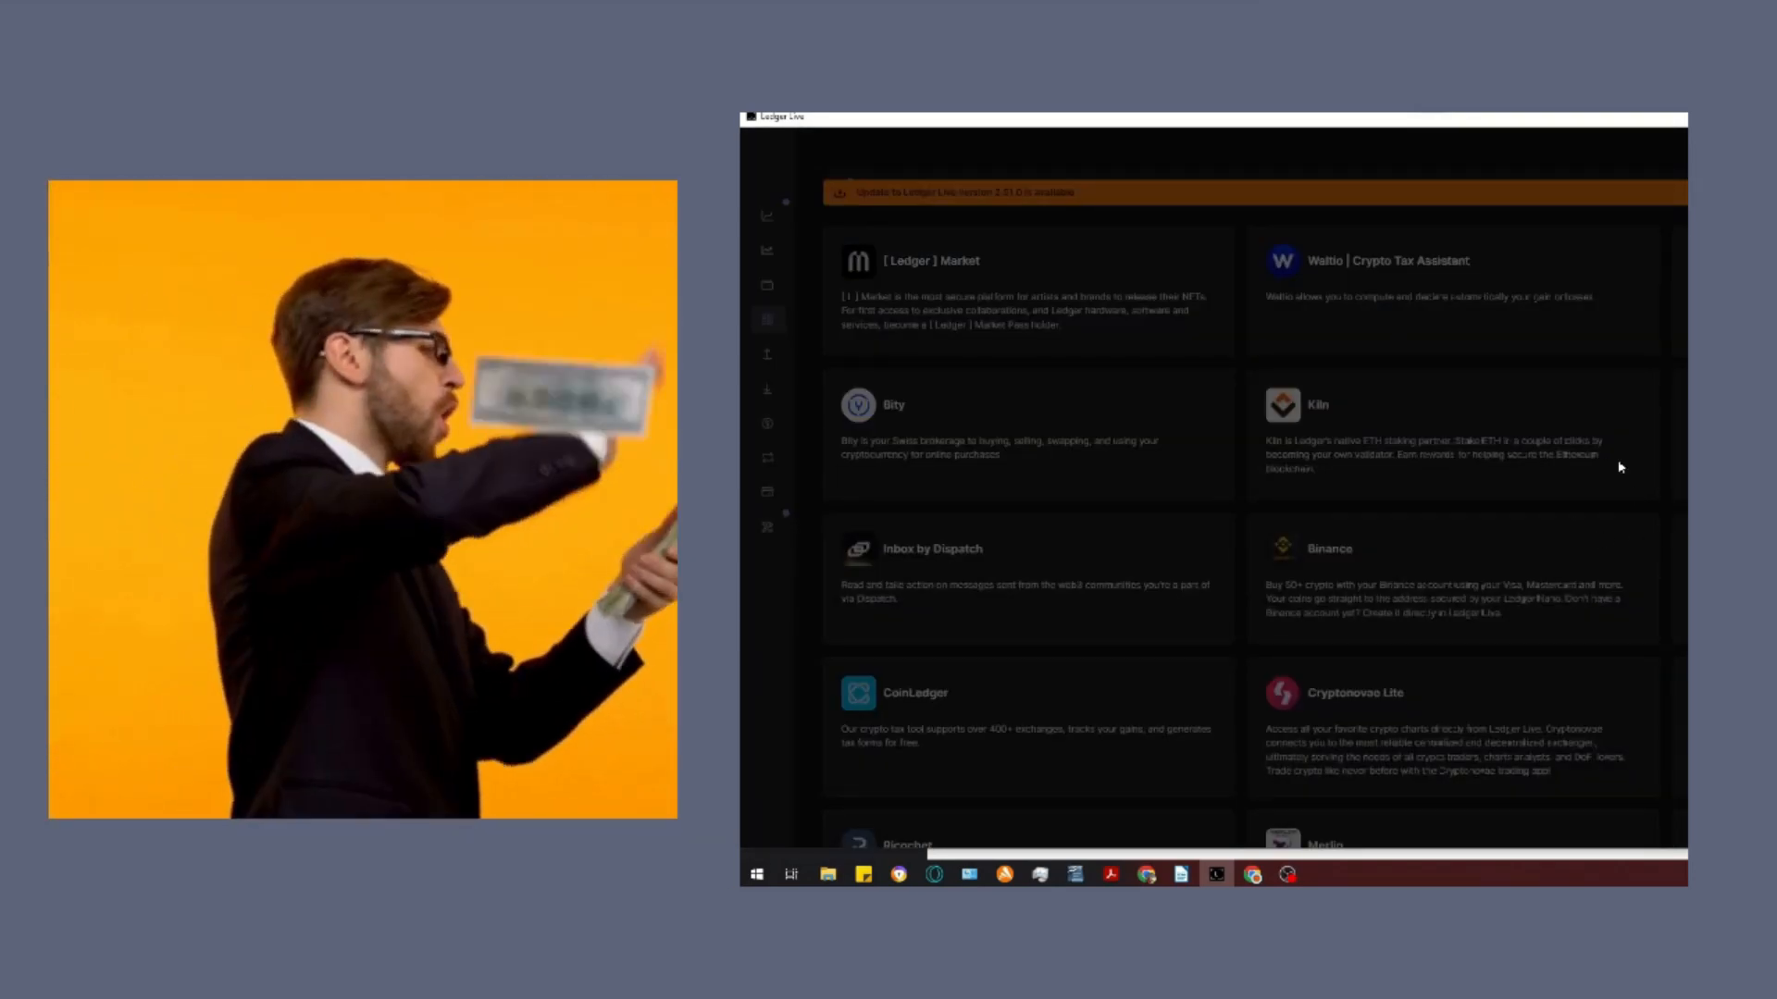
pyautogui.scroll(-3)
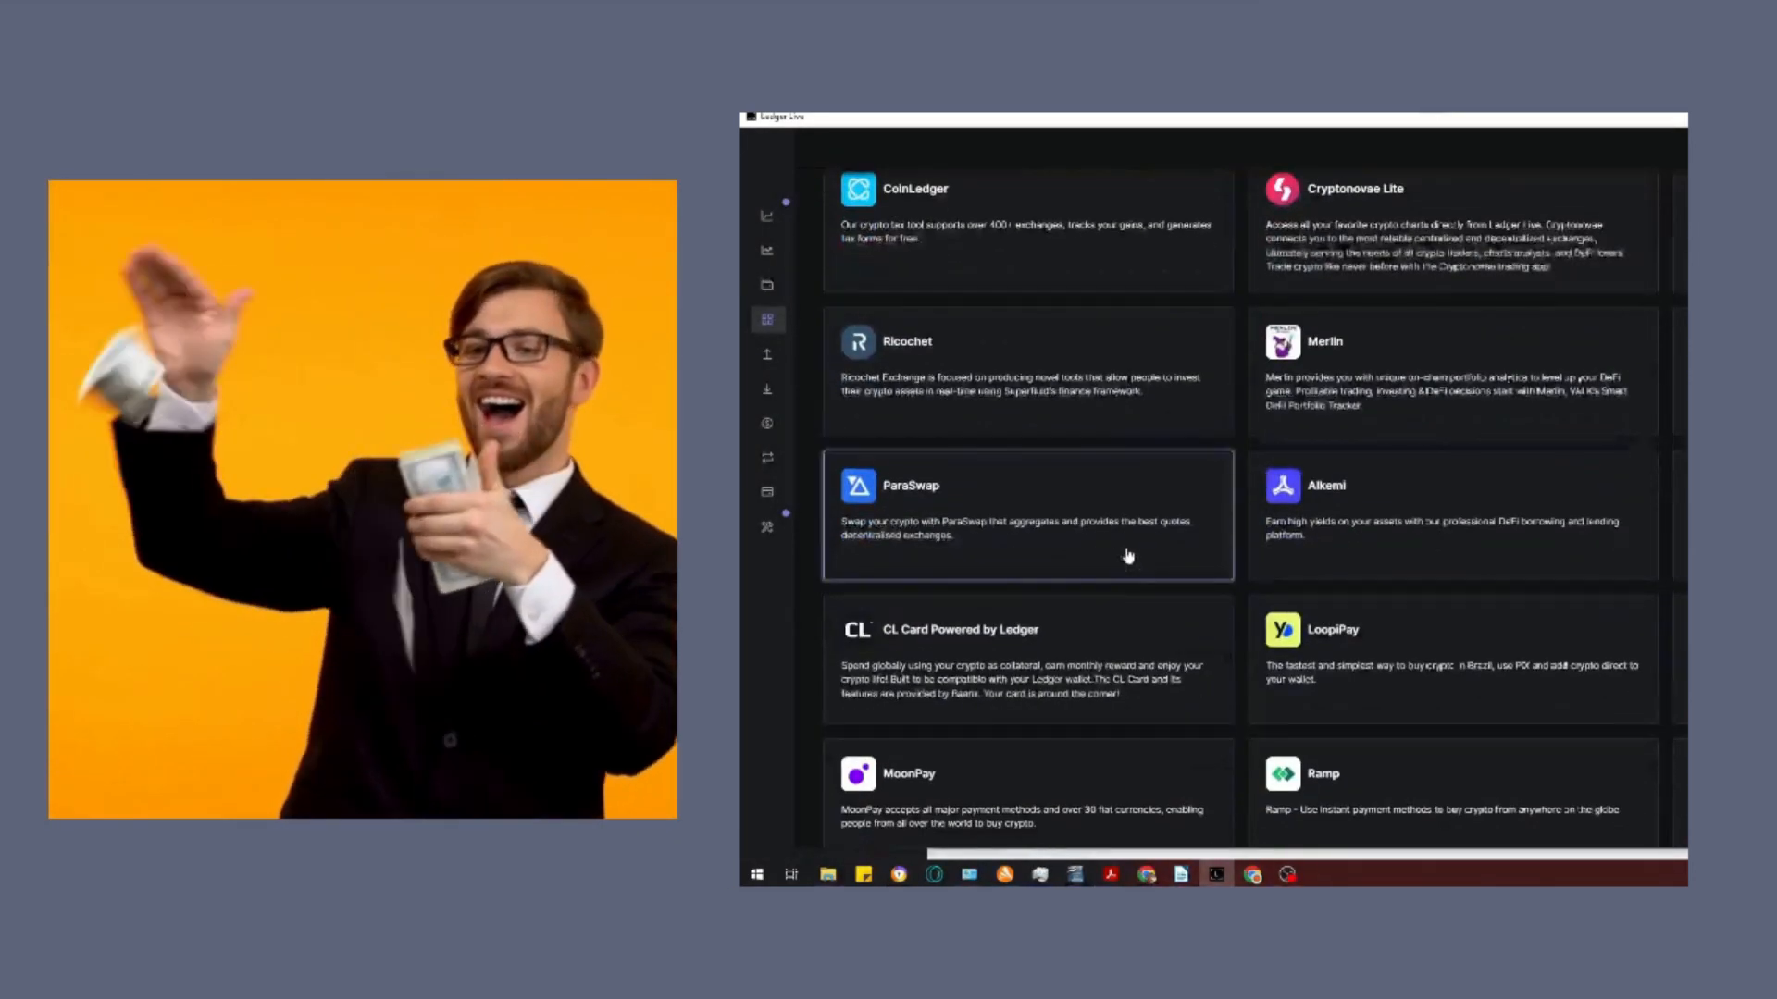
pyautogui.scroll(-3)
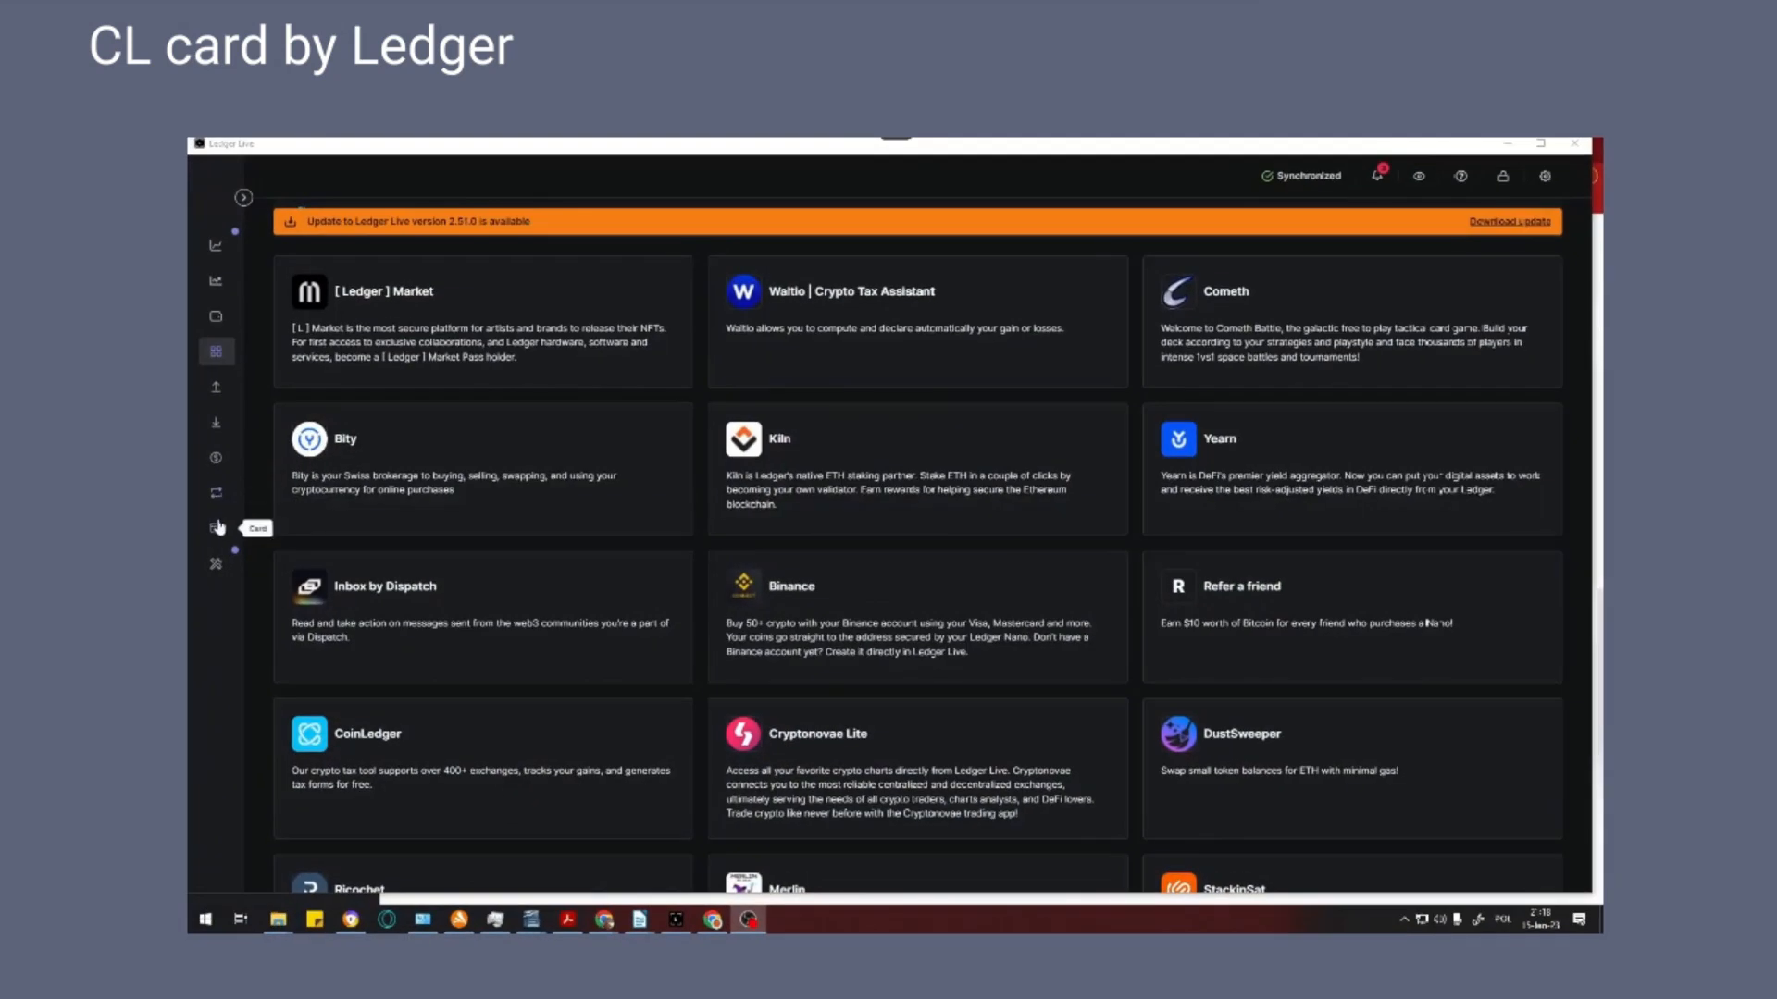
# Launch the CL Card app from the sidebar and view its Create account sign-up form
pyautogui.click(215, 527)
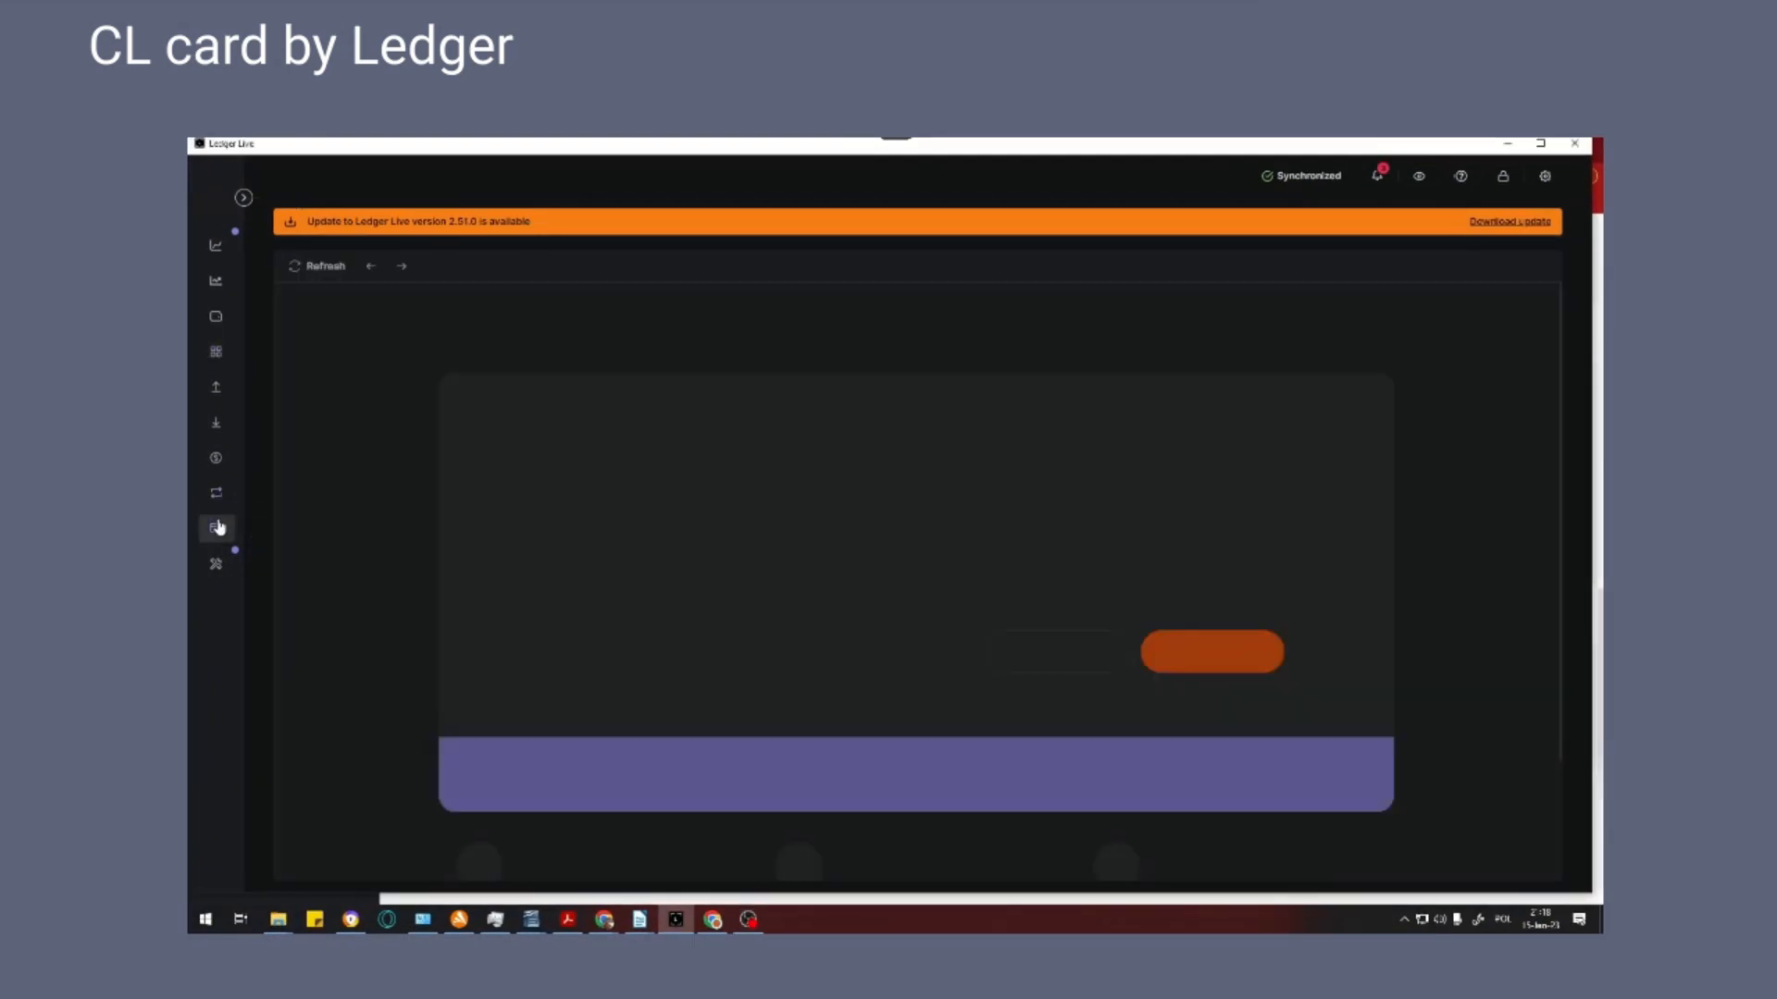
pyautogui.click(214, 528)
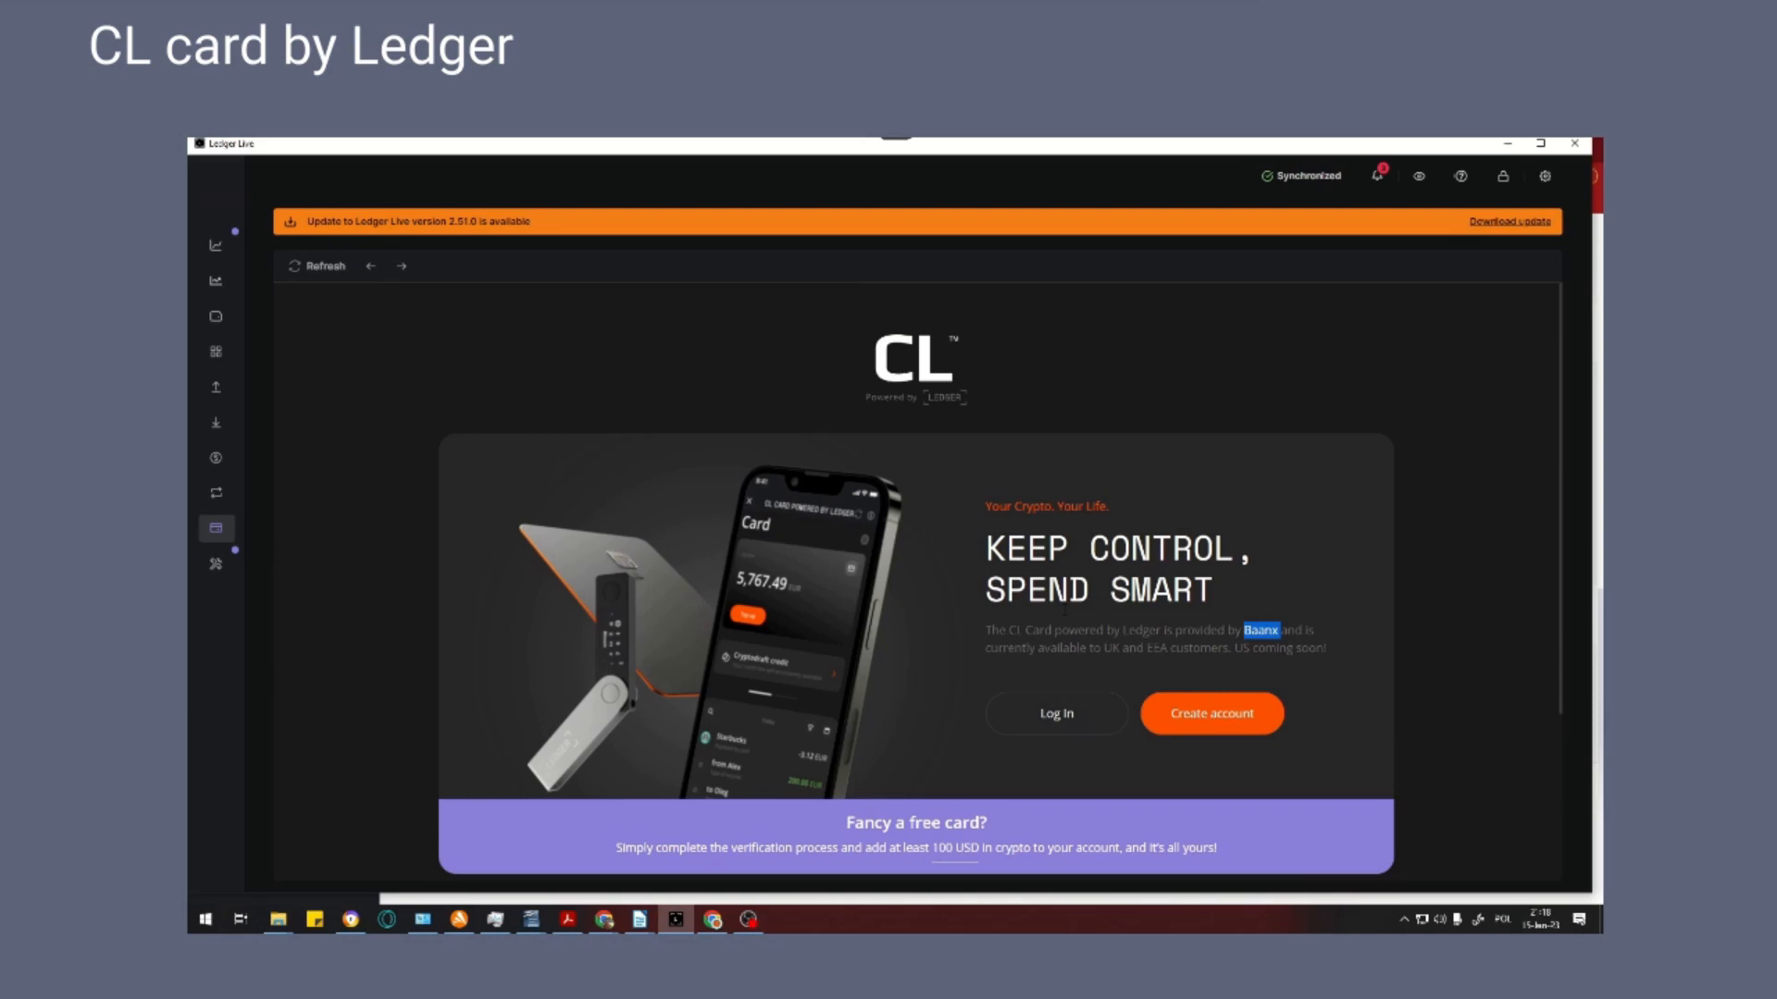
pyautogui.click(1211, 714)
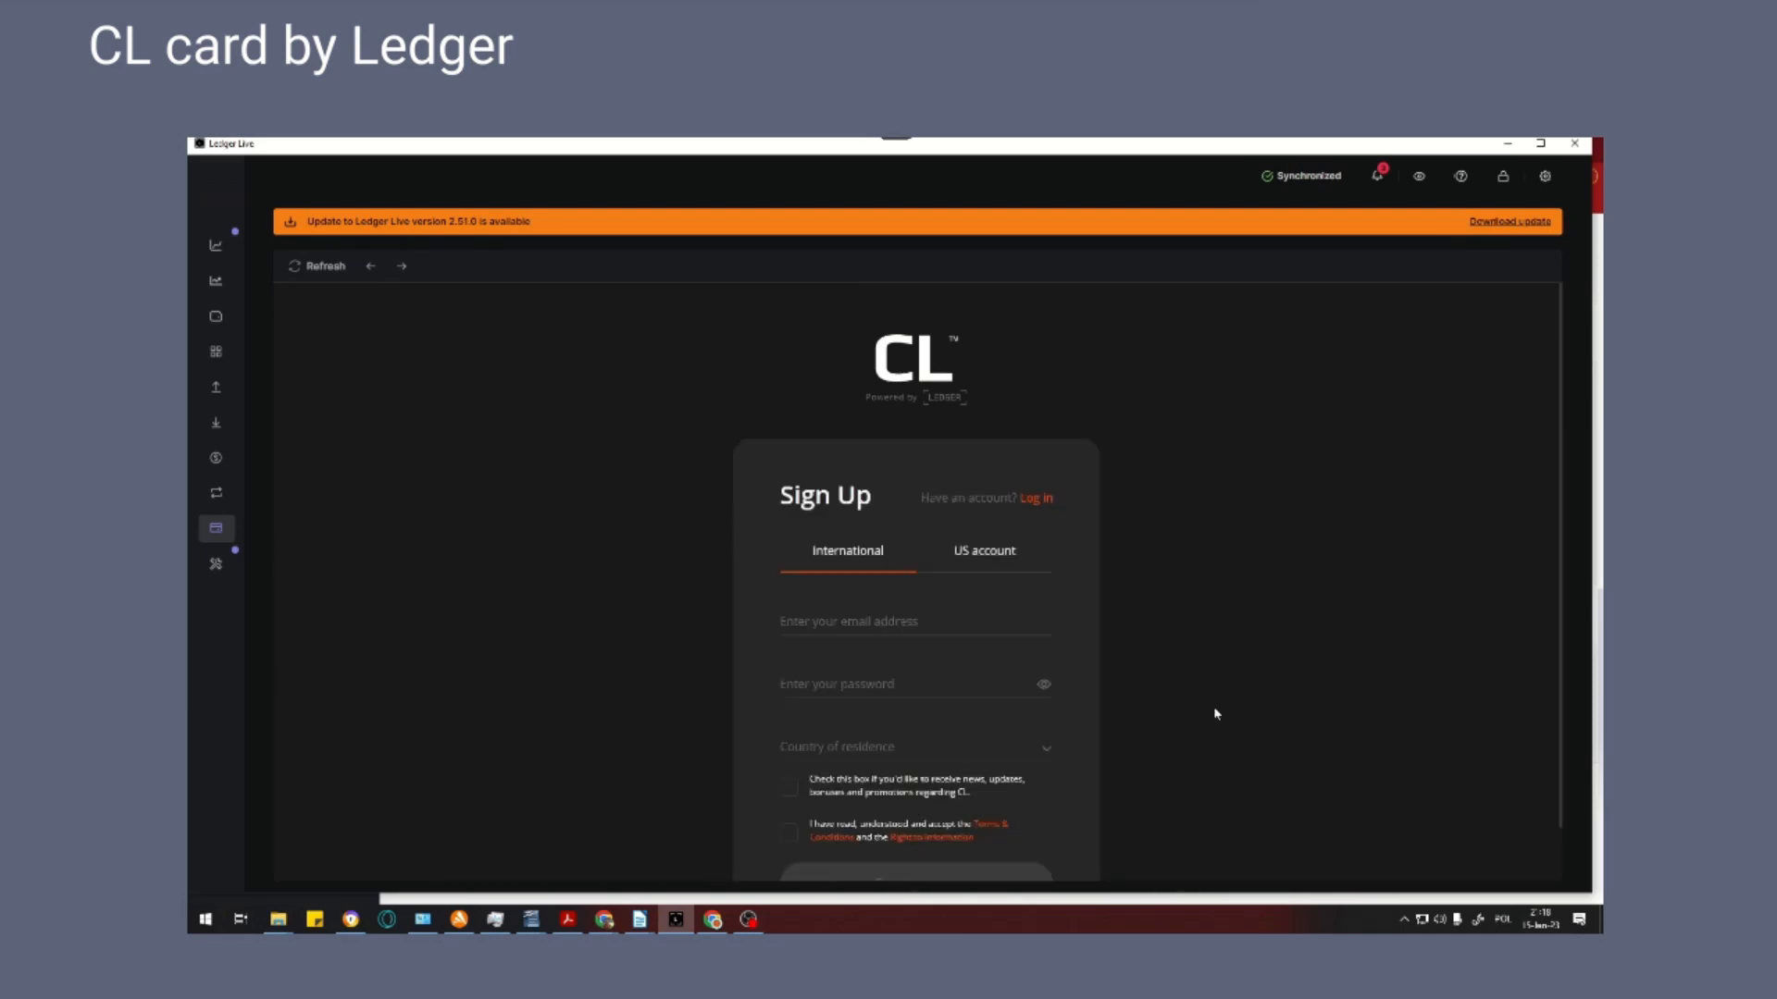
pyautogui.scroll(-3)
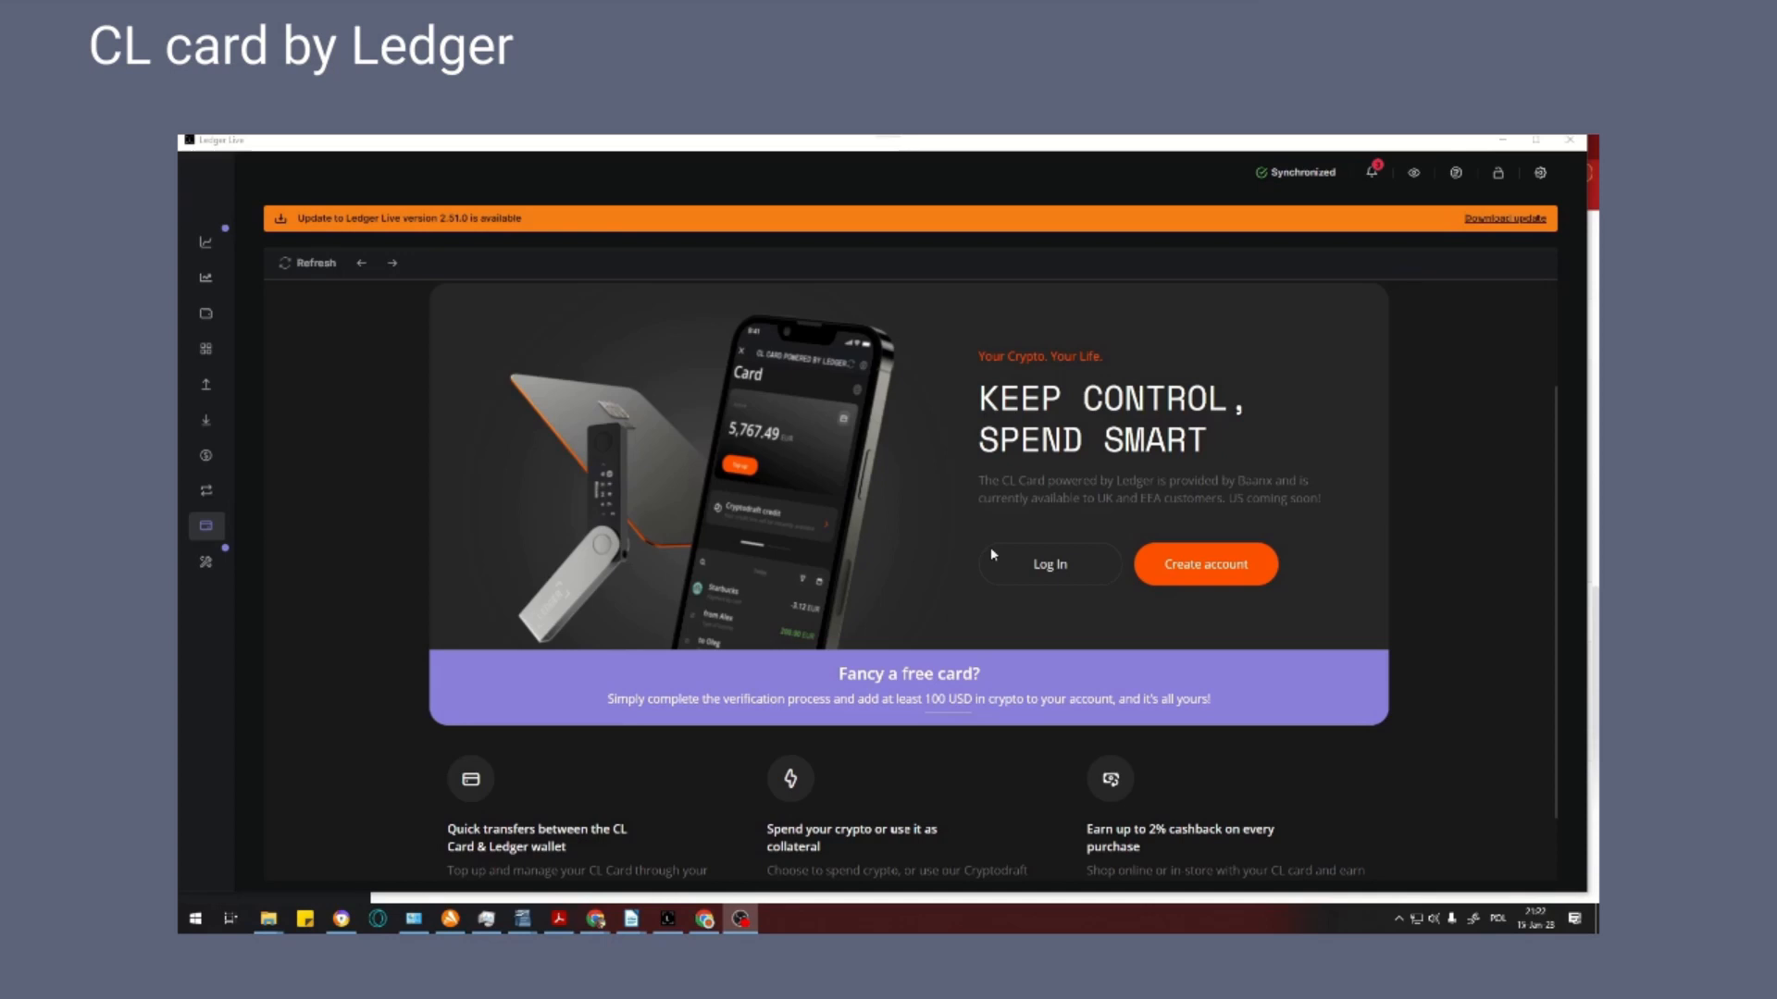
# Attempt a CL Card login with email 'sdfsfsaf' and a password
pyautogui.click(1047, 562)
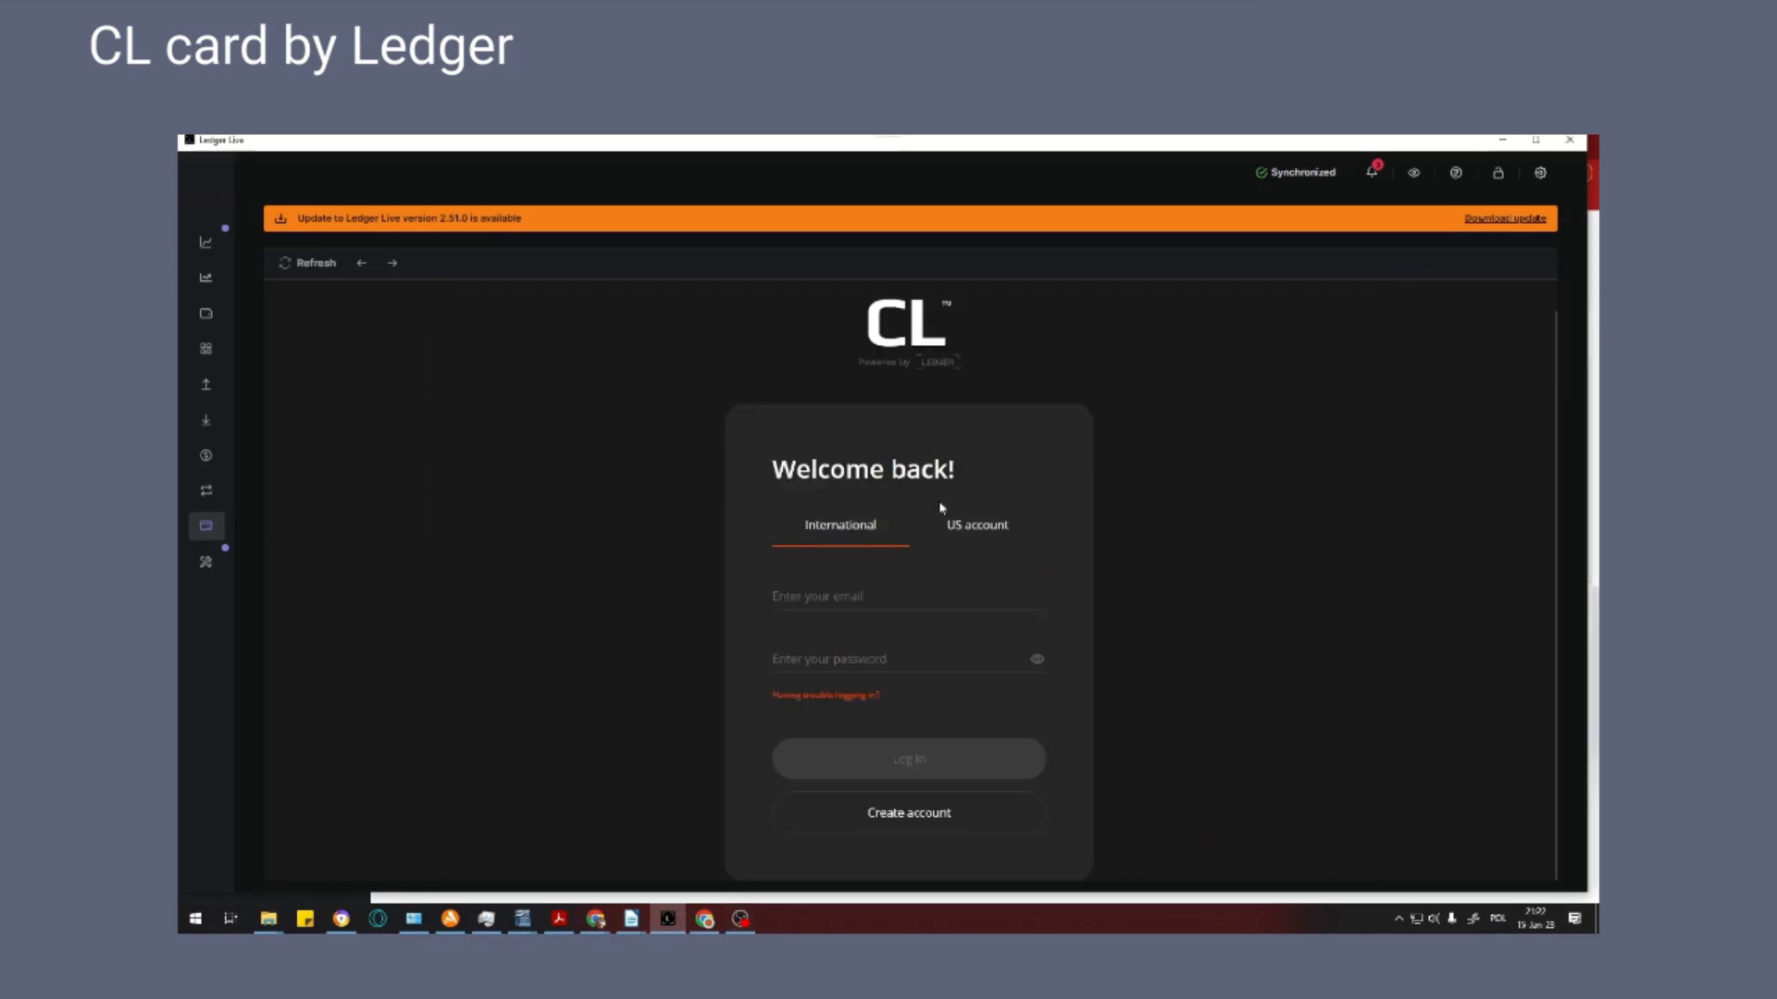
pyautogui.click(907, 596)
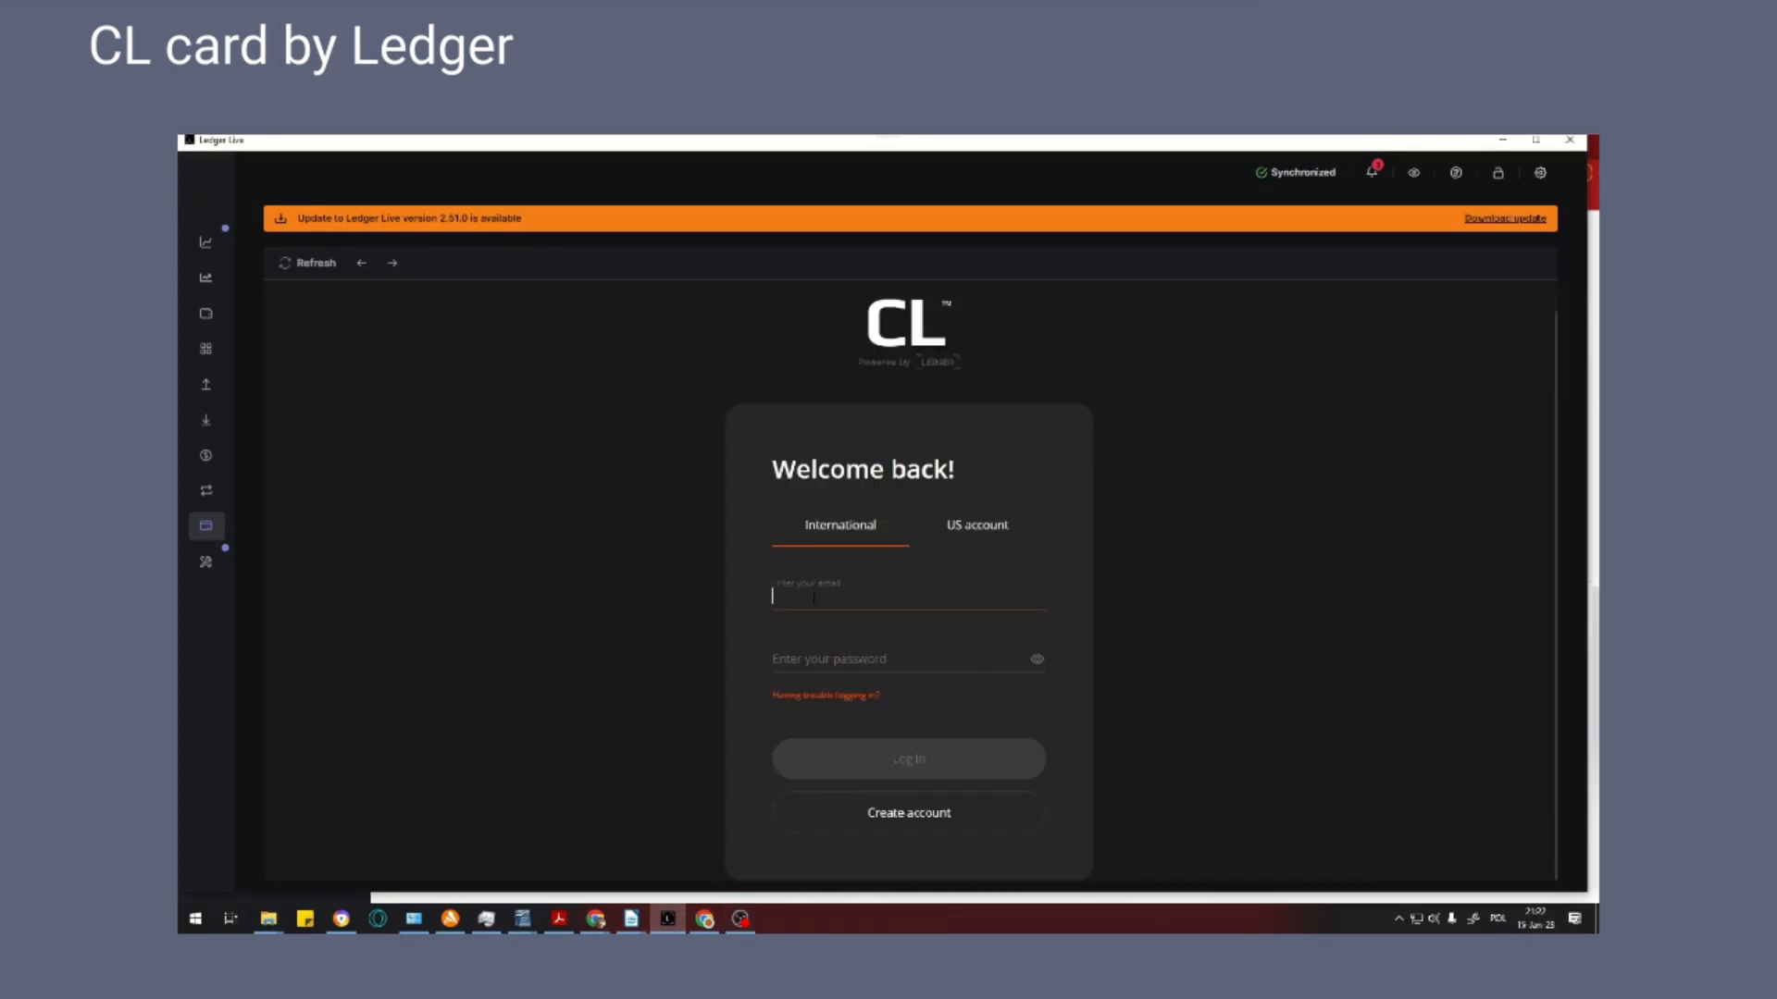
pyautogui.write('sdfsfsafa')
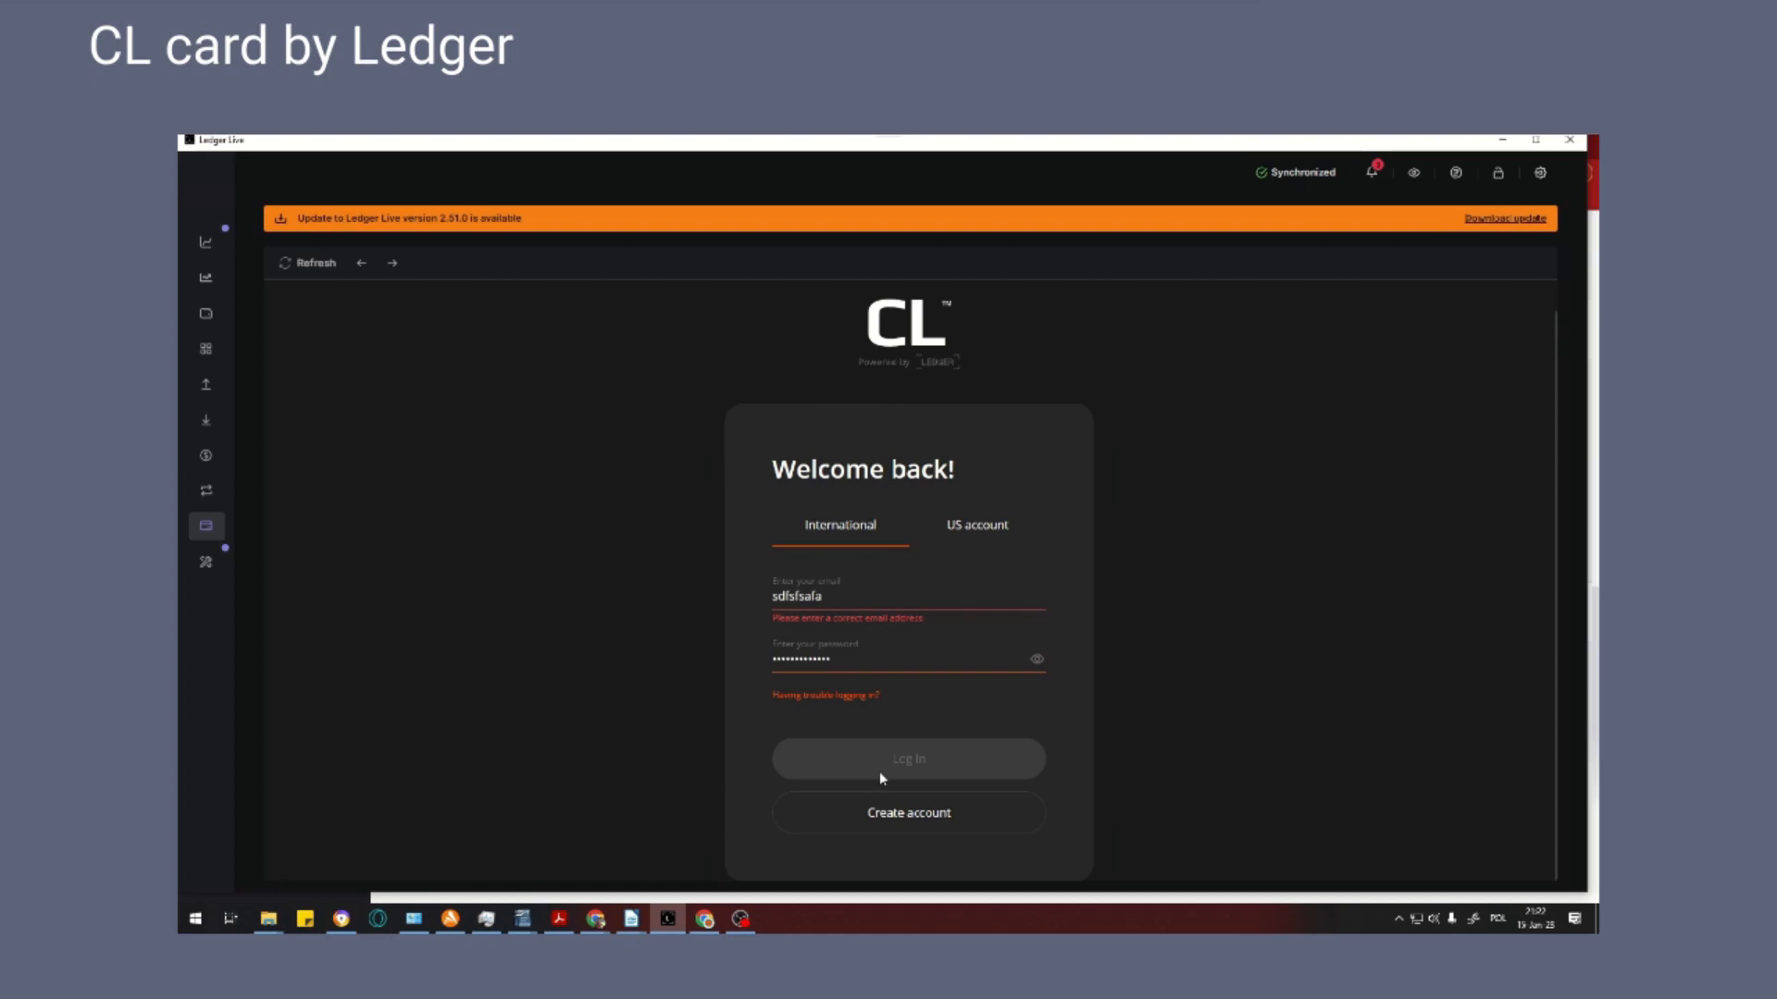
pyautogui.click(907, 659)
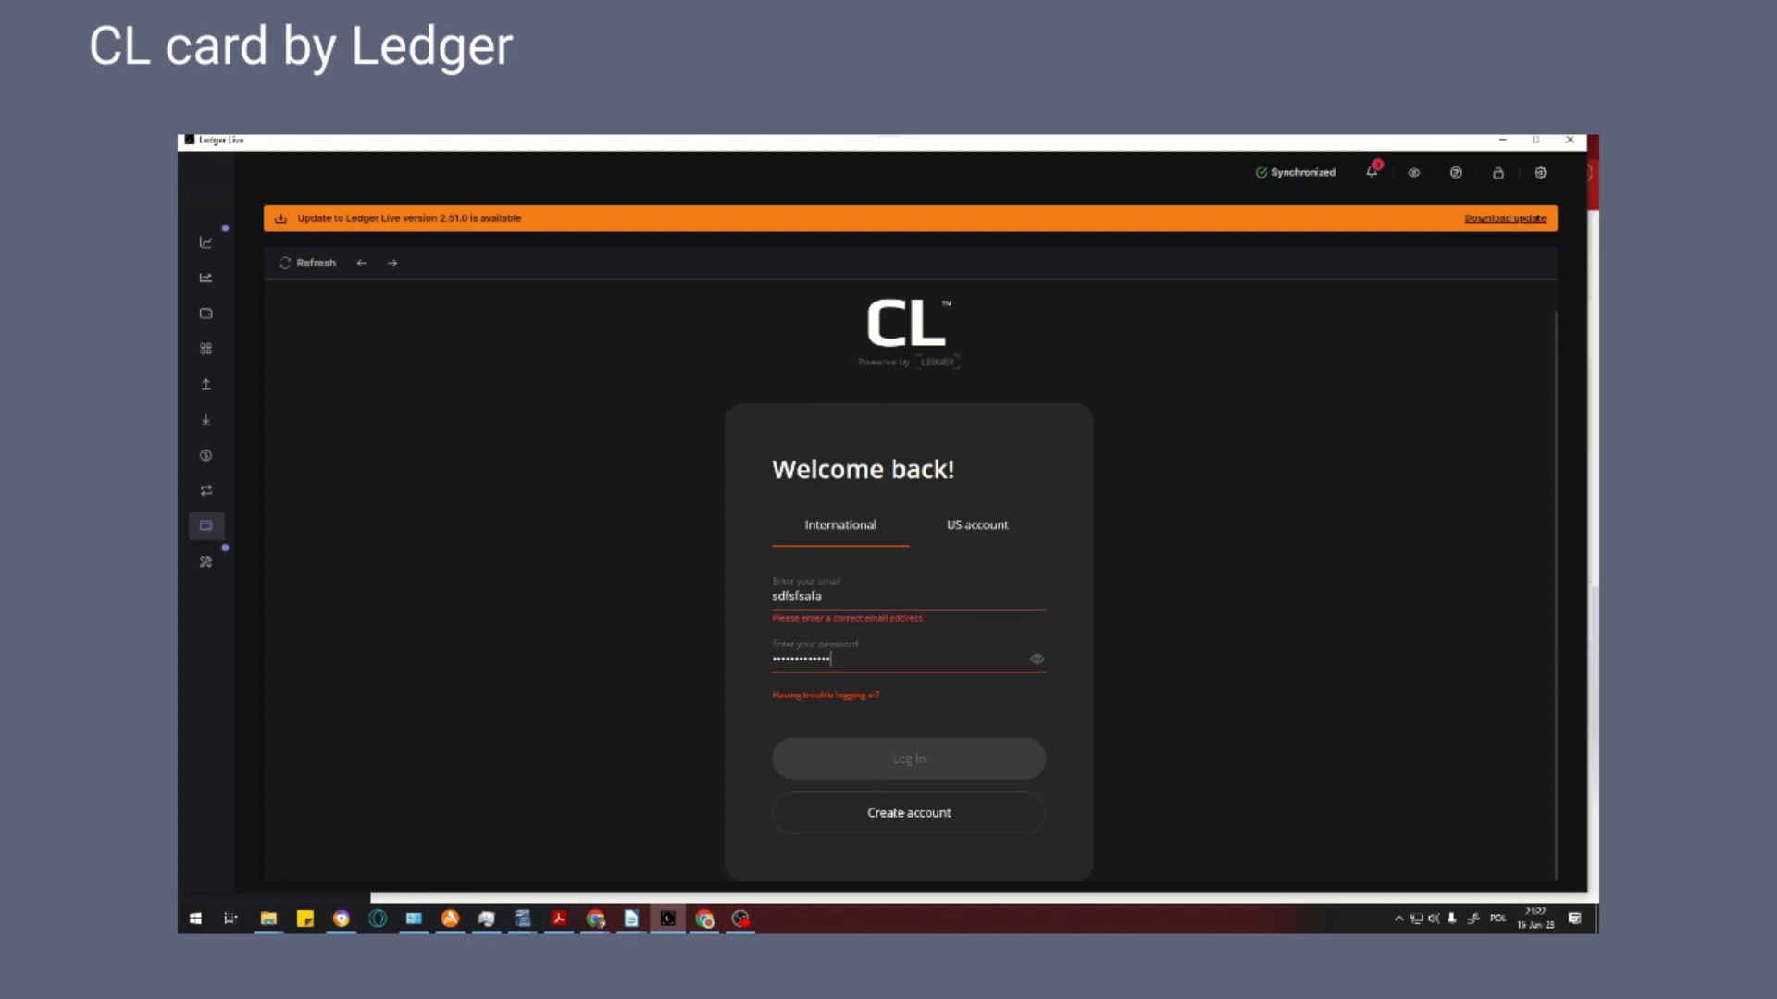
pyautogui.click(907, 759)
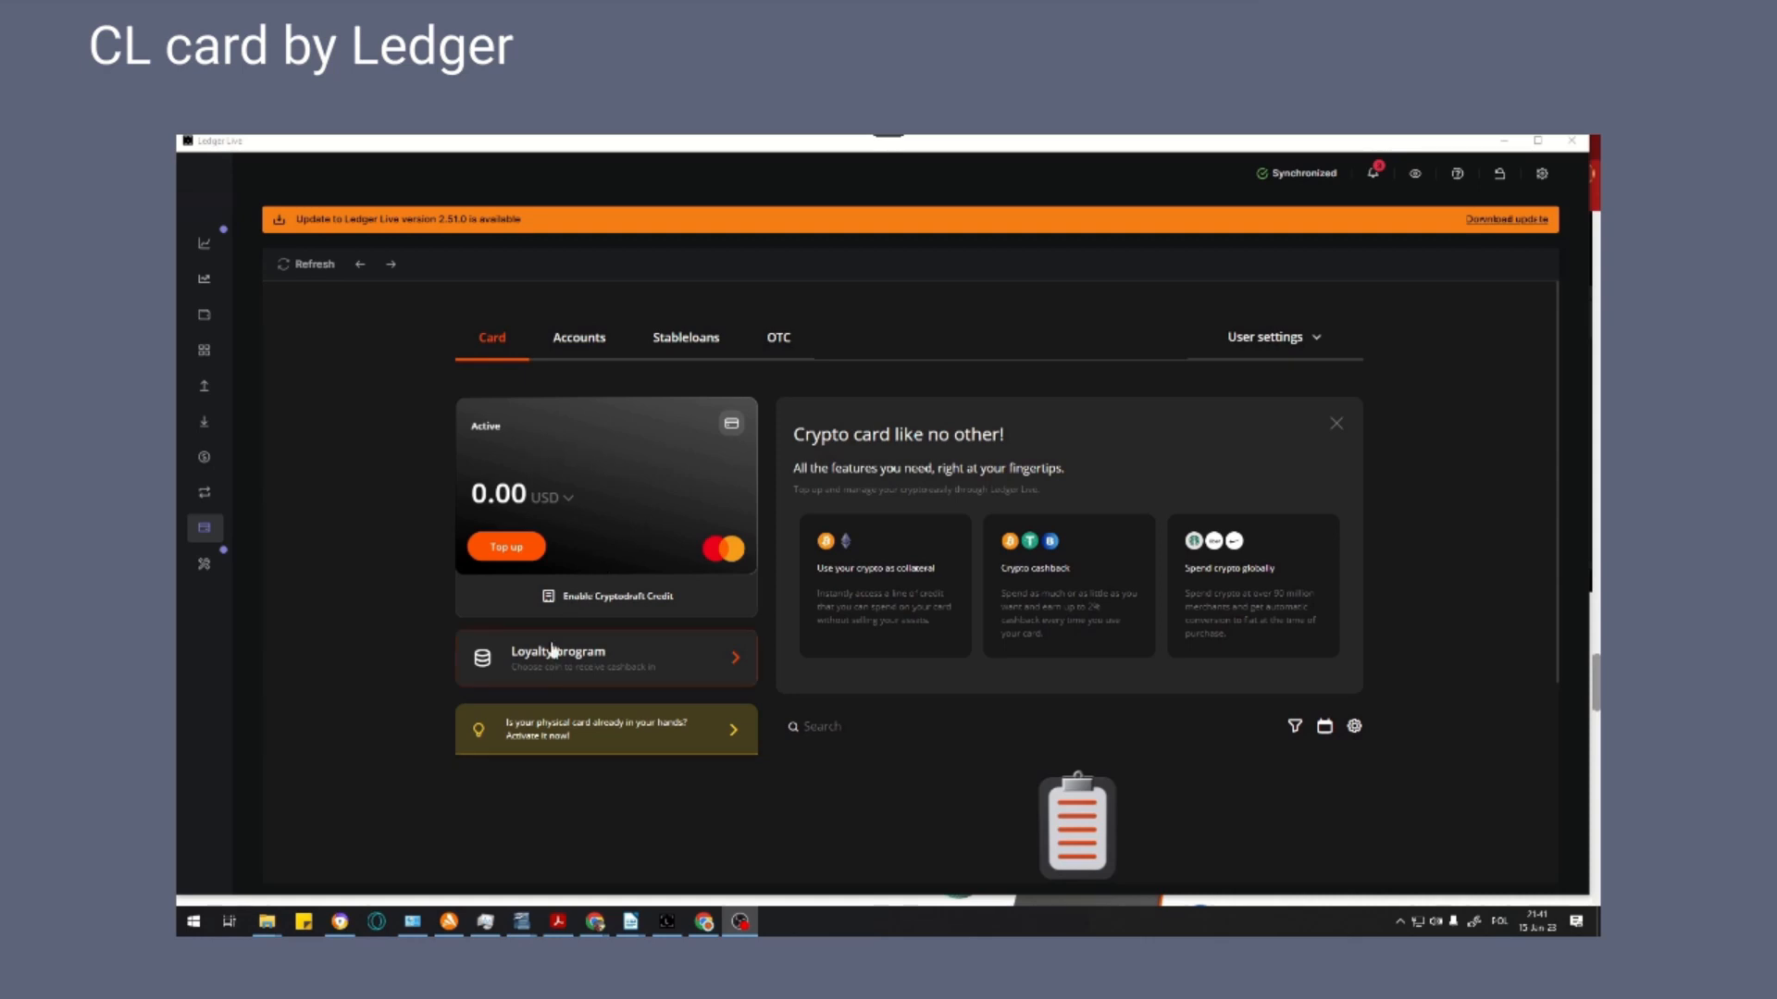
pyautogui.click(605, 729)
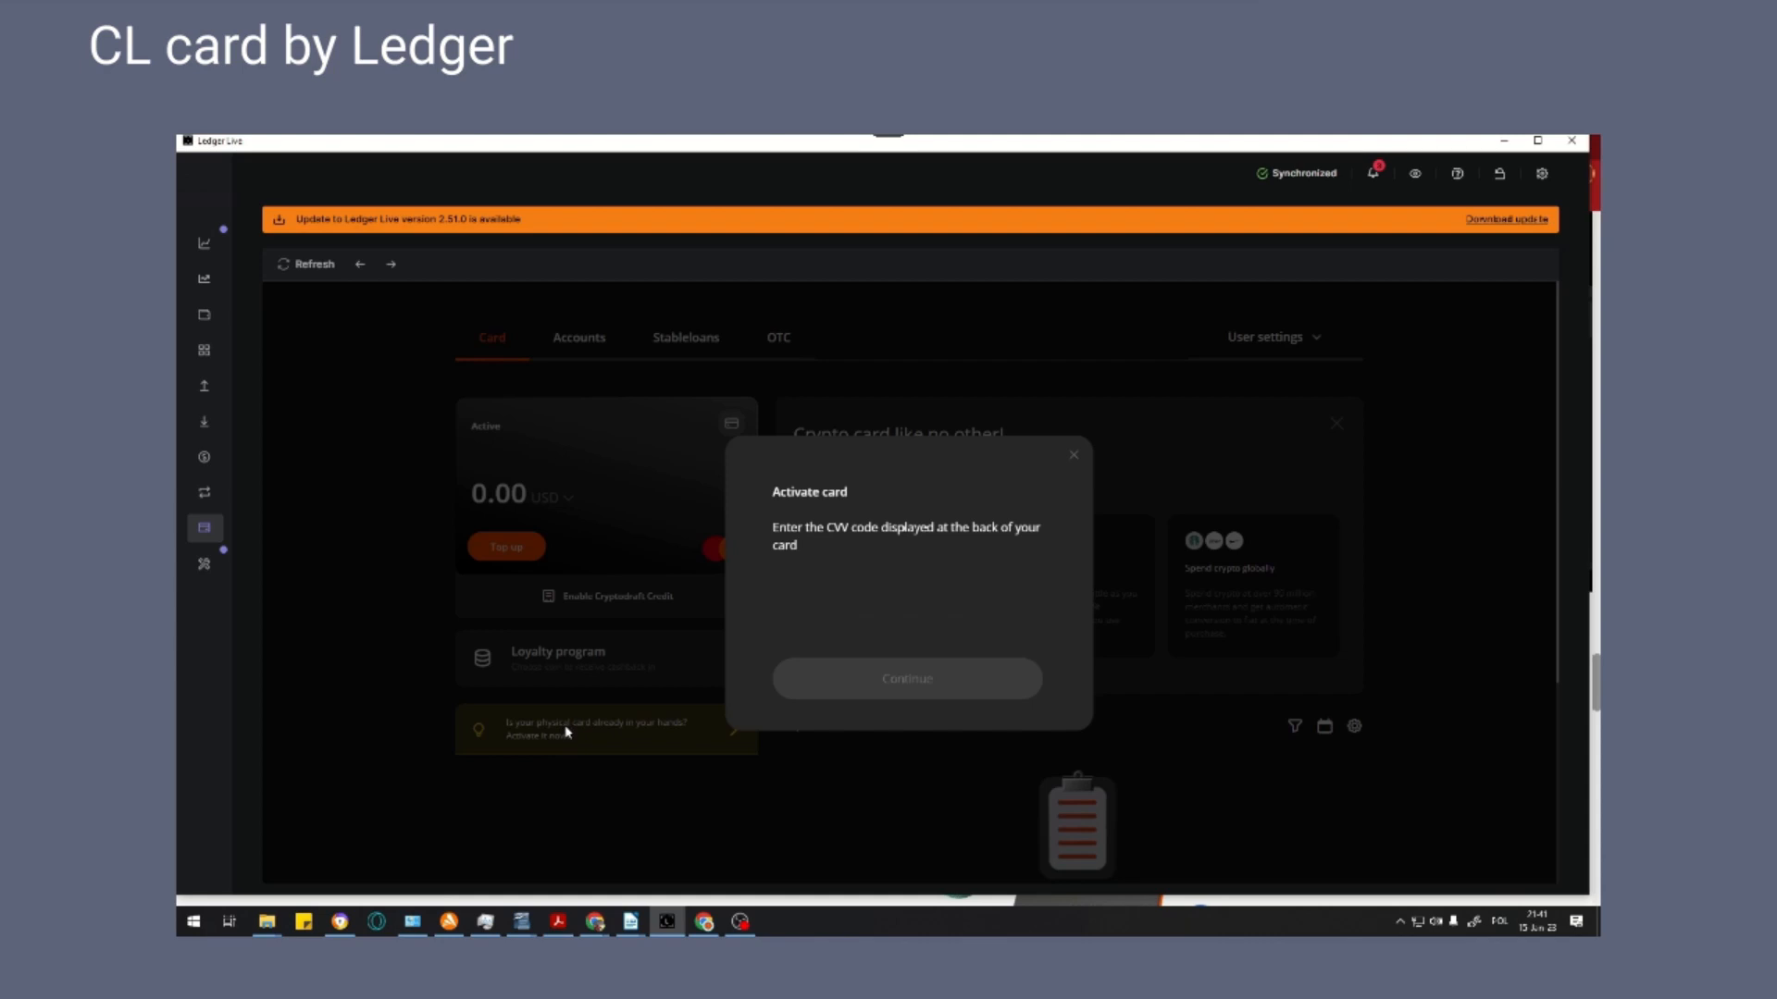
pyautogui.click(865, 600)
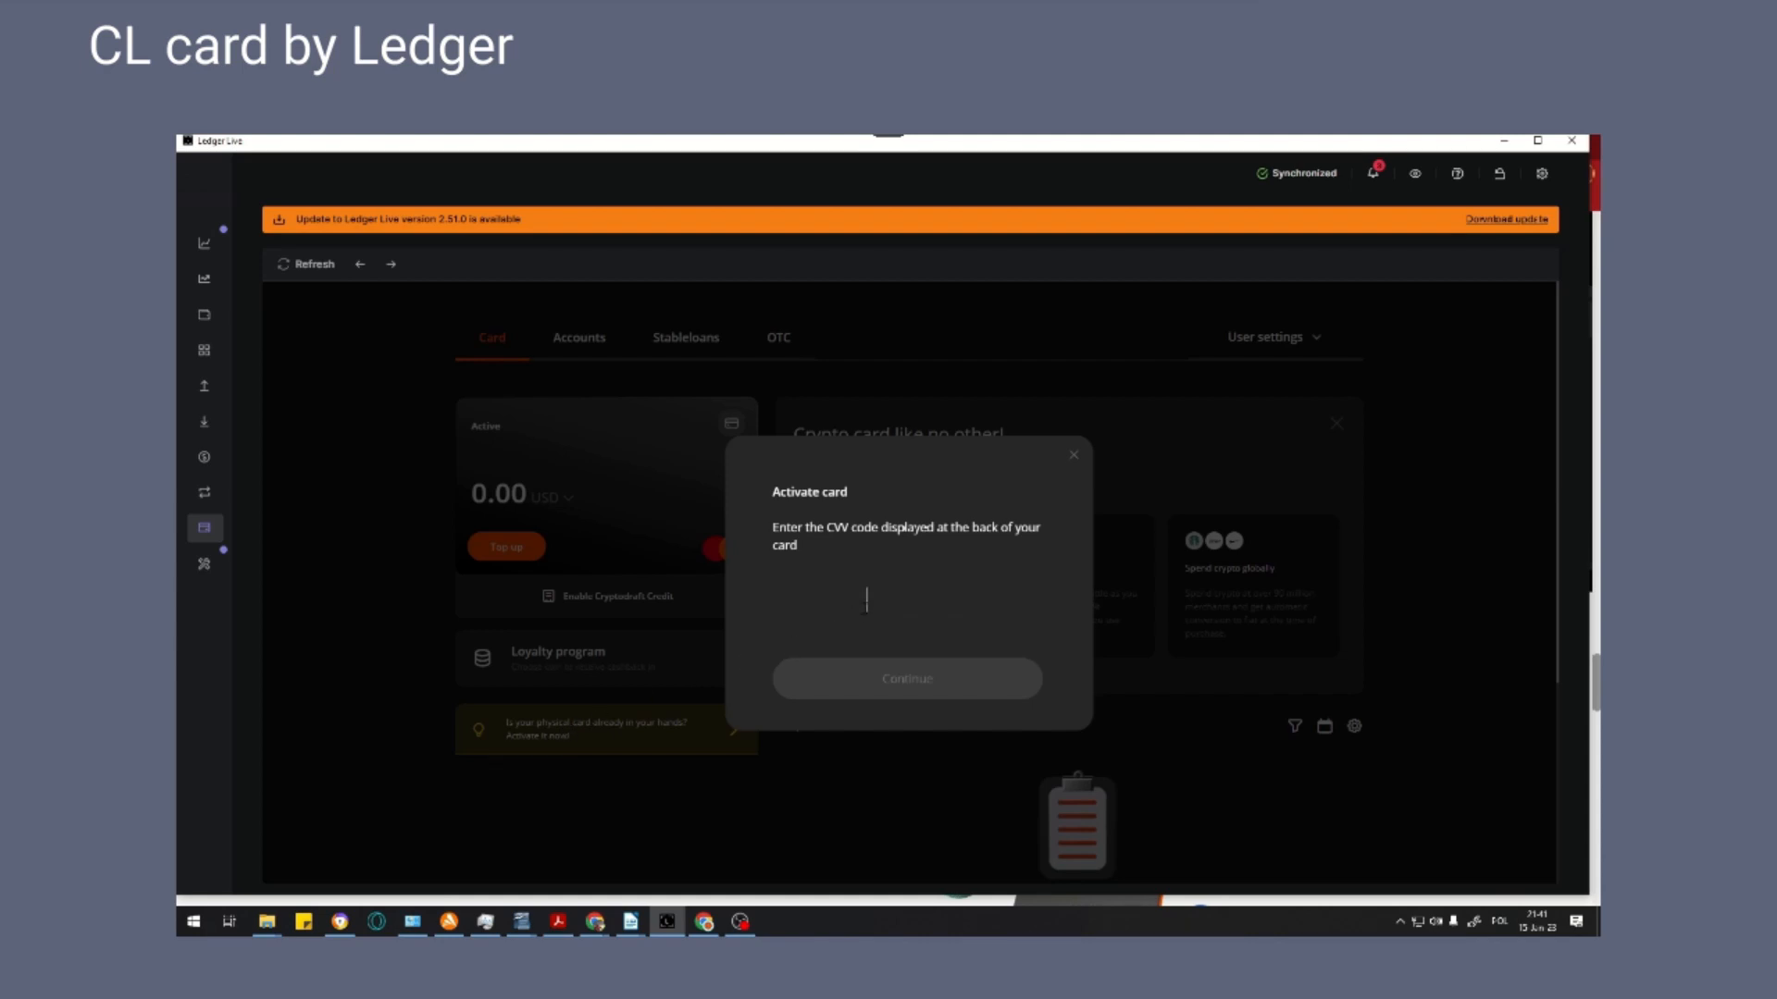
pyautogui.write('56')
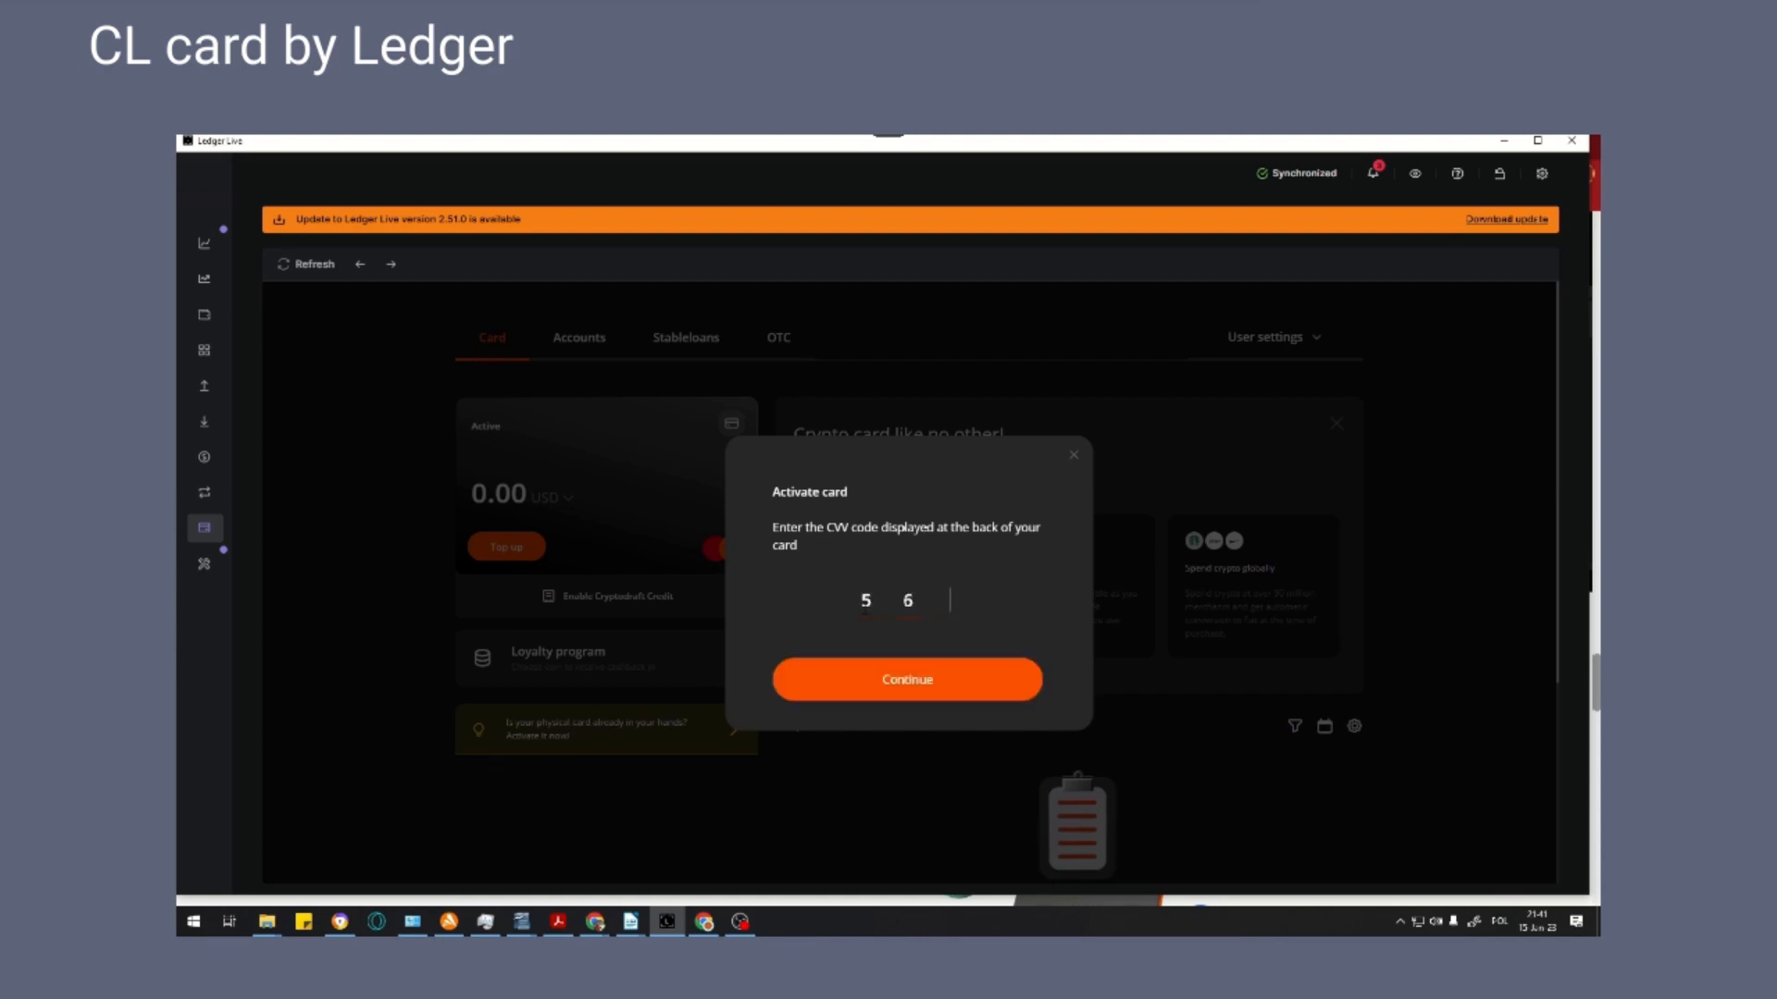
pyautogui.write('3')
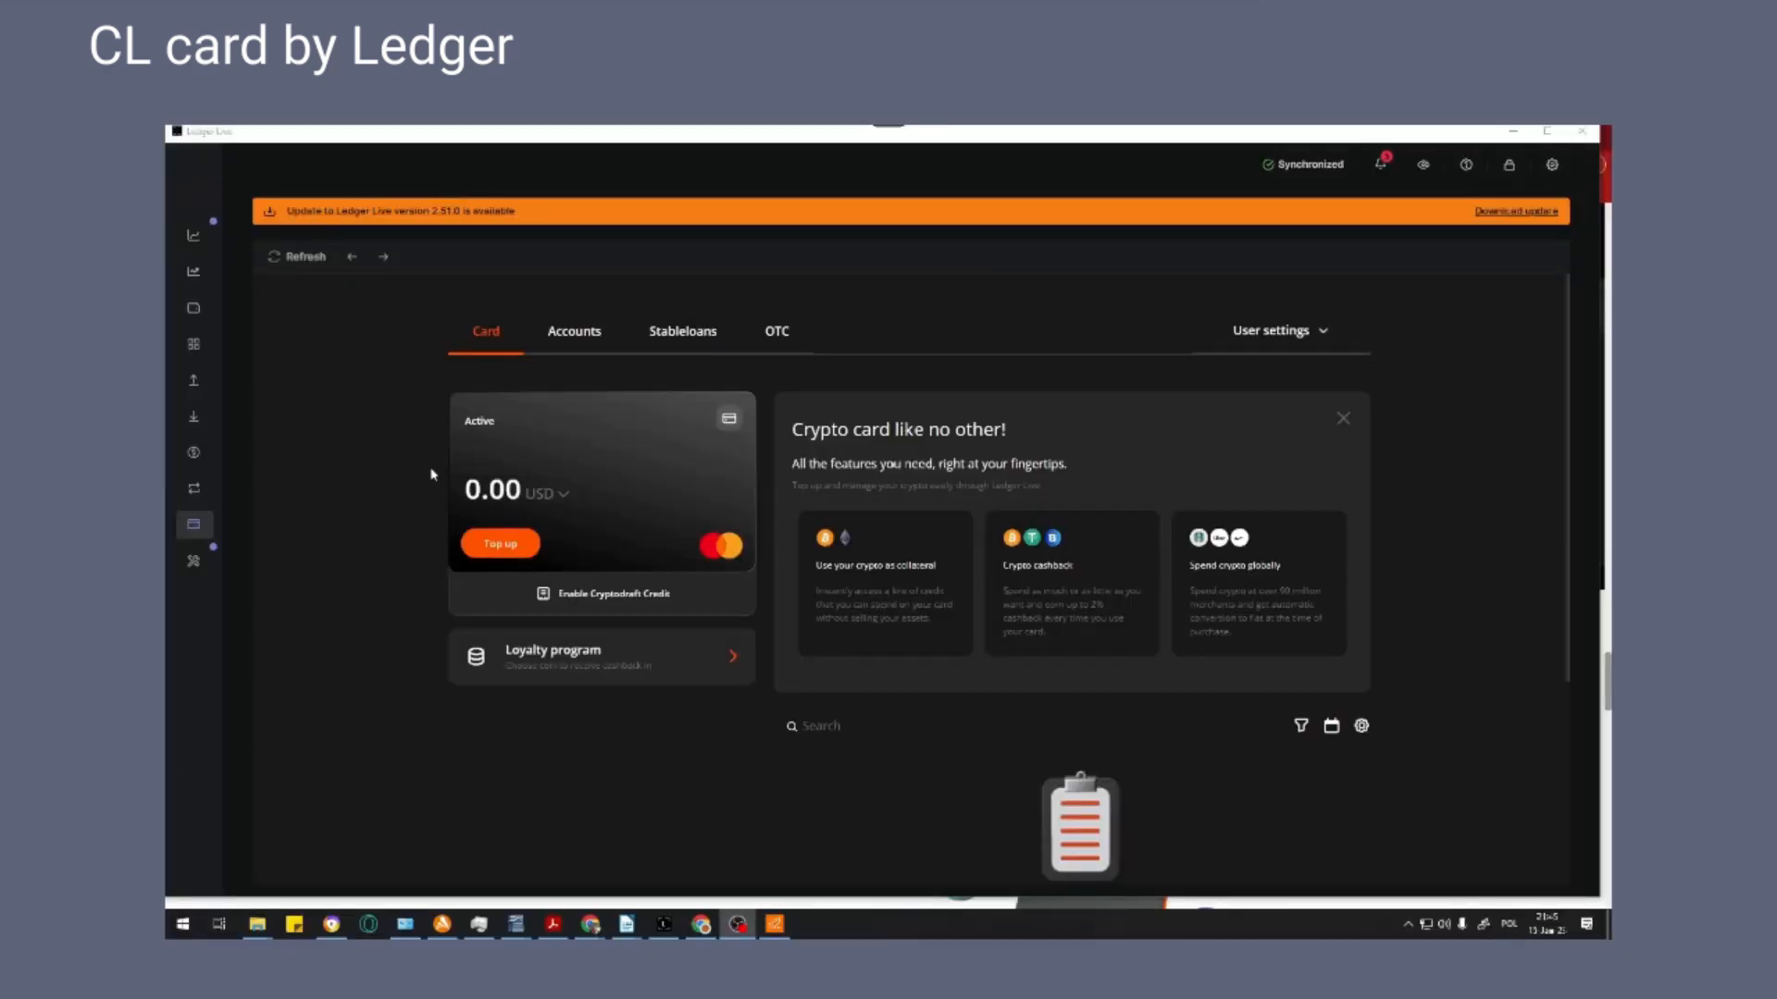
# View the CL Card Accounts, check the BTC top-up dialog, then bring up the ETH top-up dialog
pyautogui.click(573, 332)
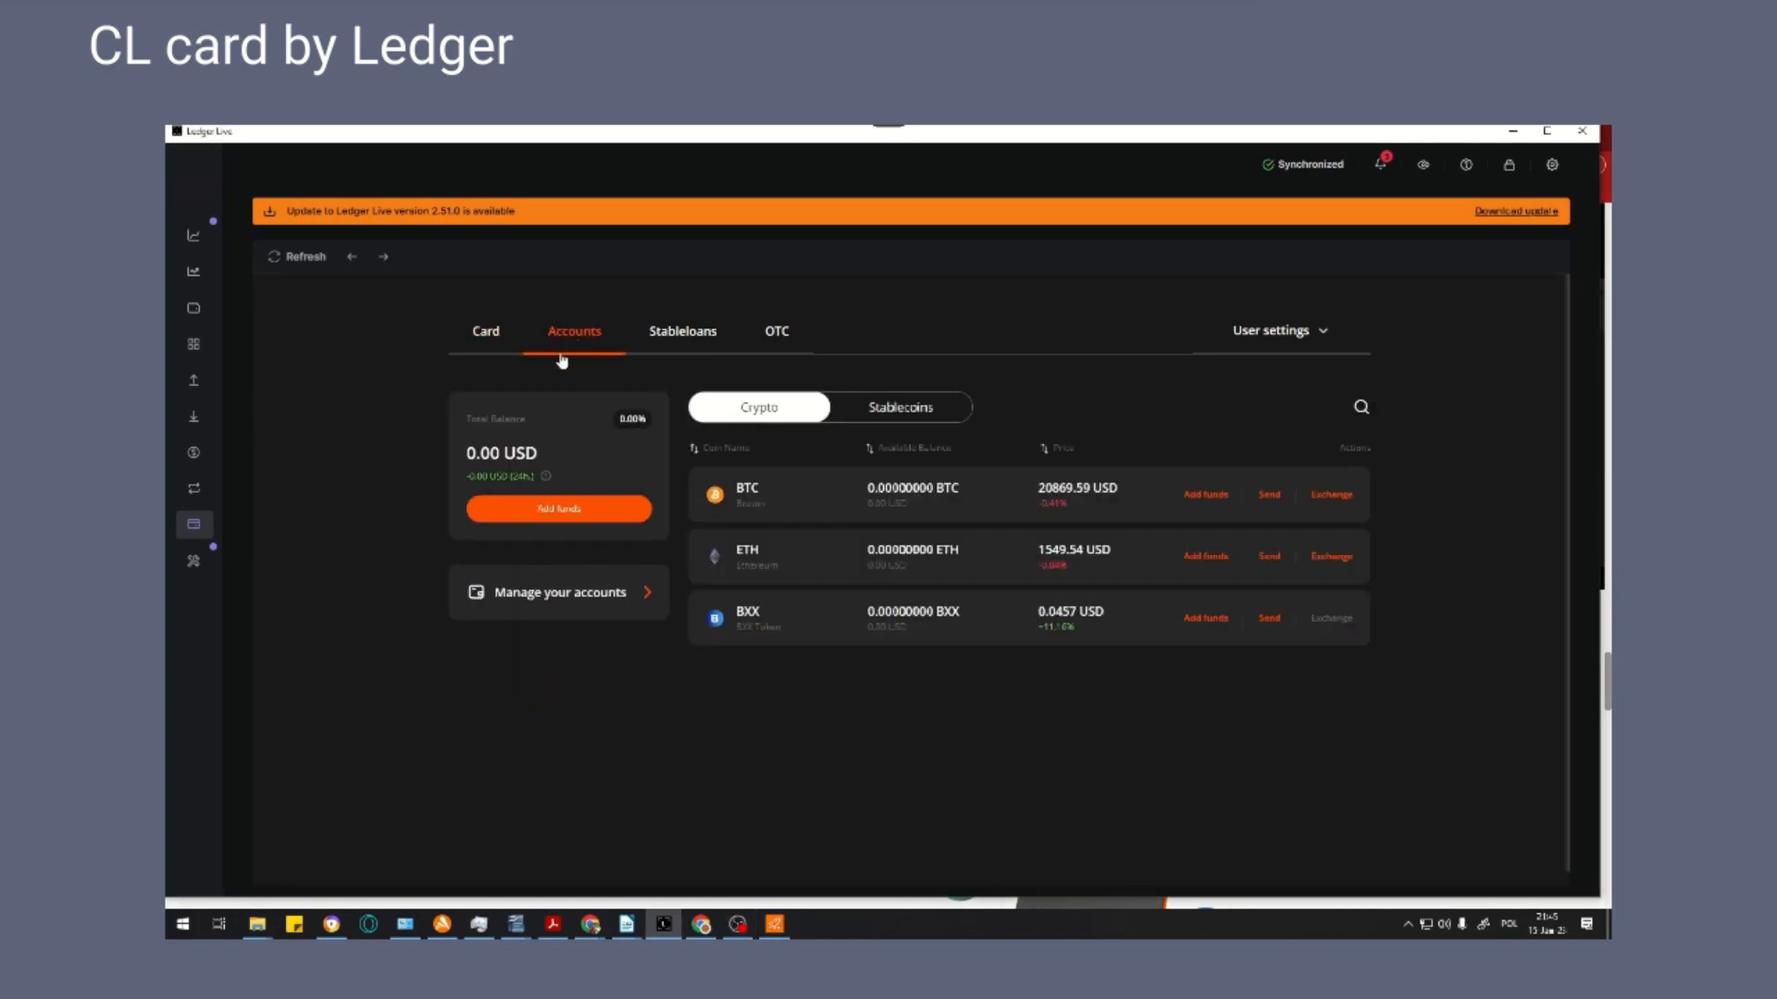
pyautogui.moveTo(1016, 522)
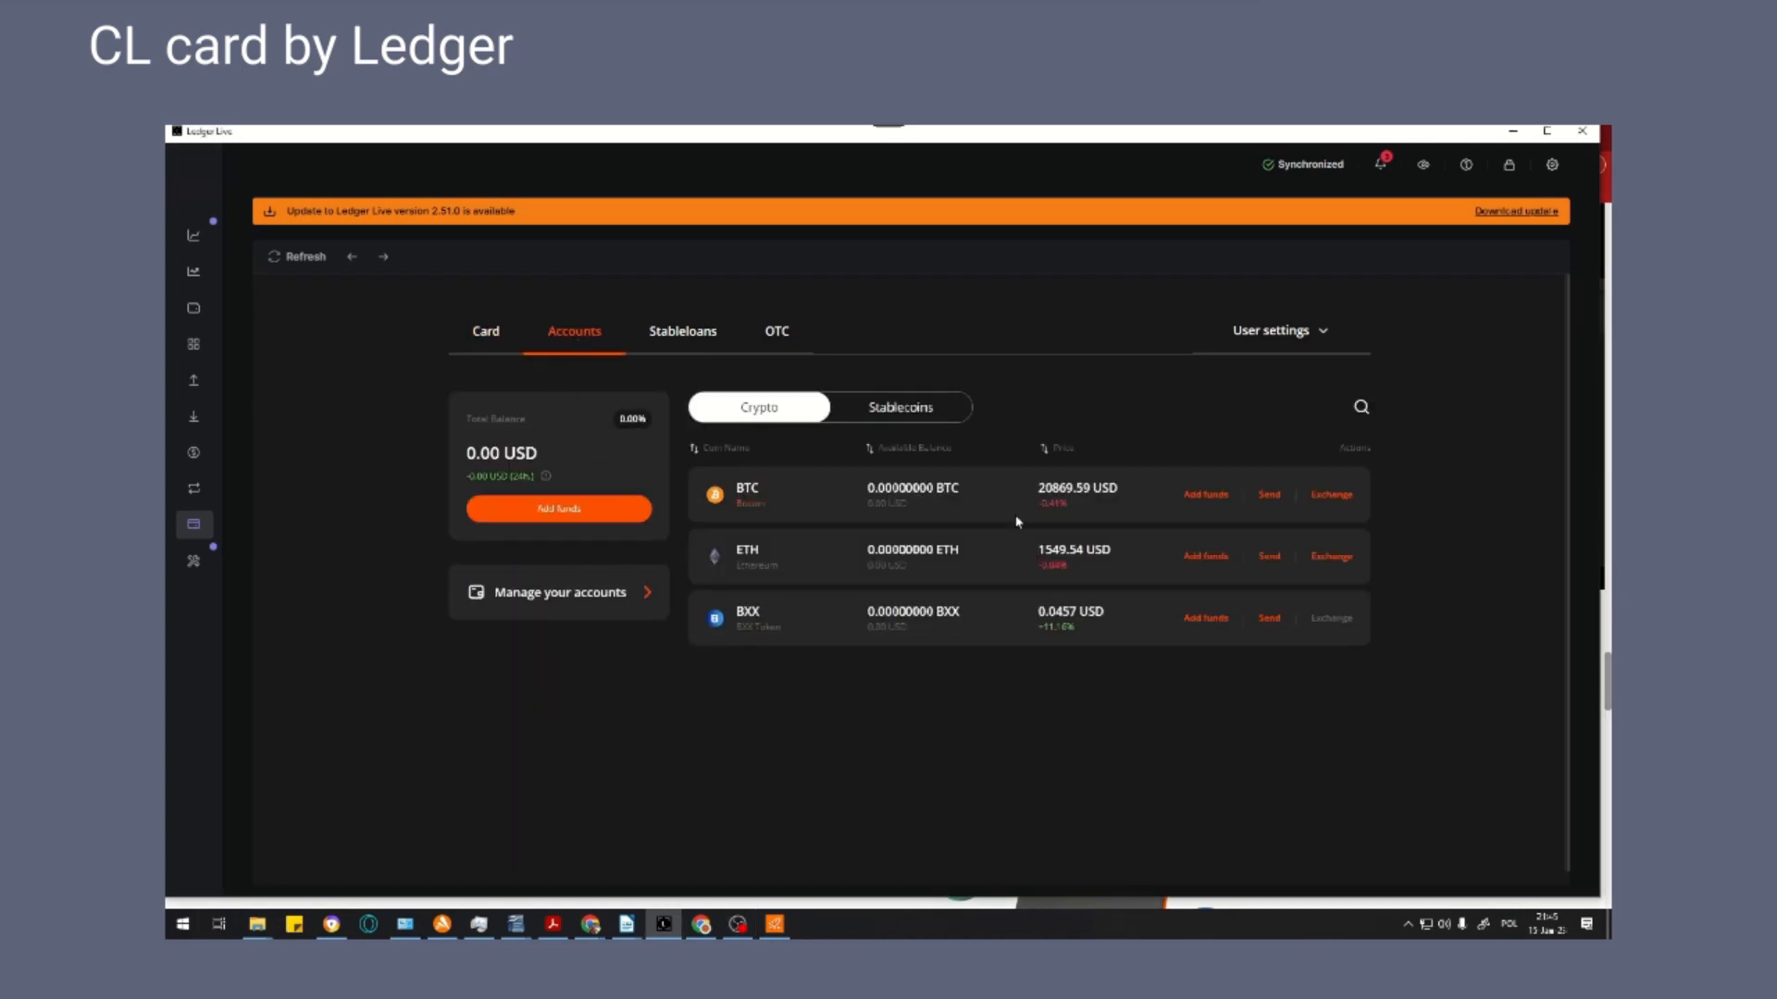
pyautogui.click(1205, 496)
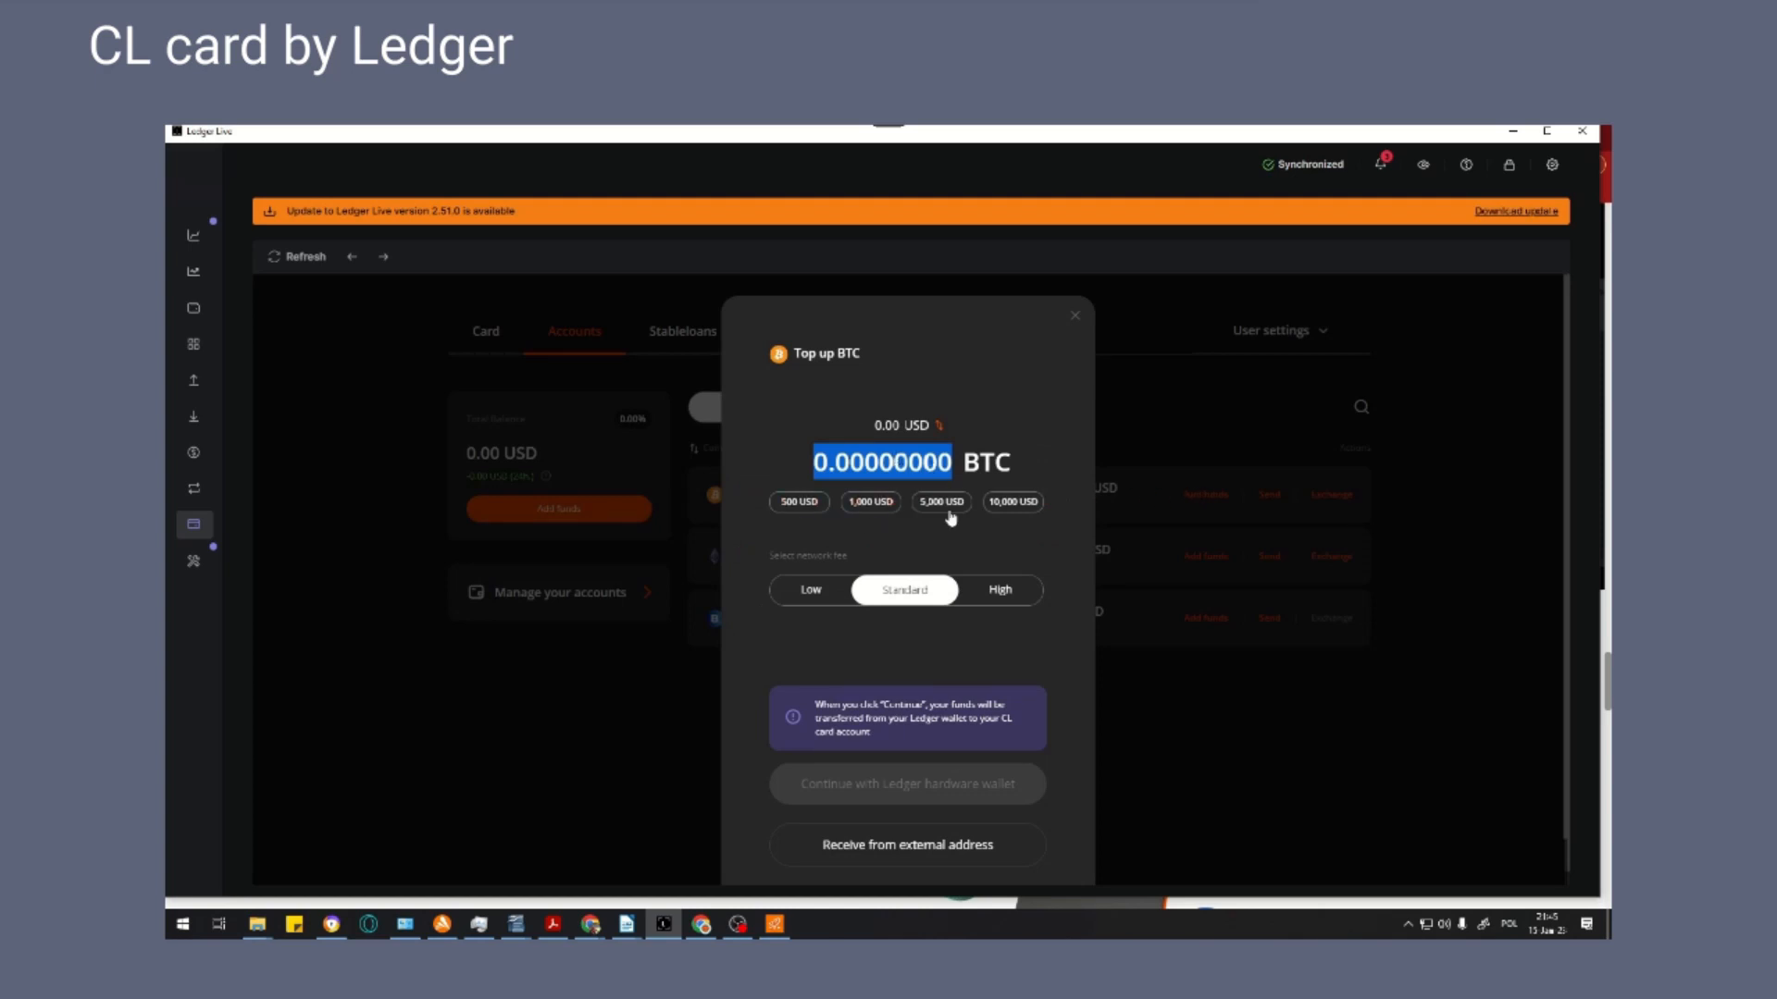
pyautogui.moveTo(1105, 646)
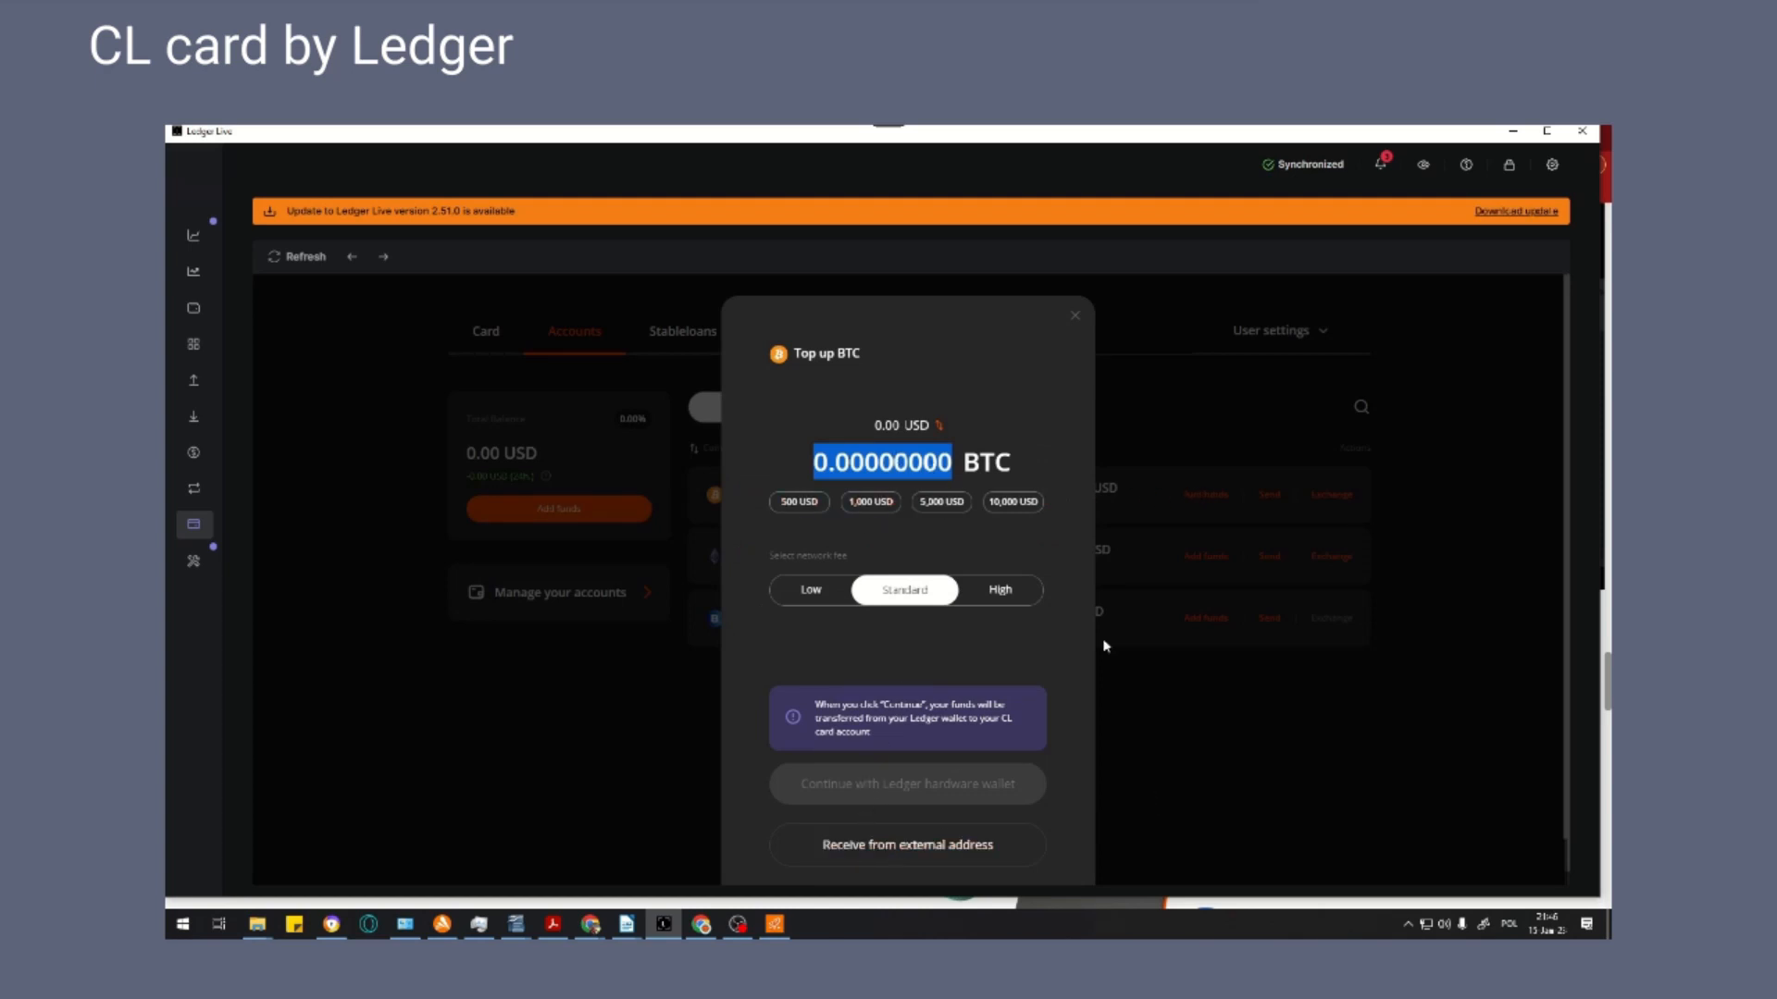
pyautogui.click(1074, 315)
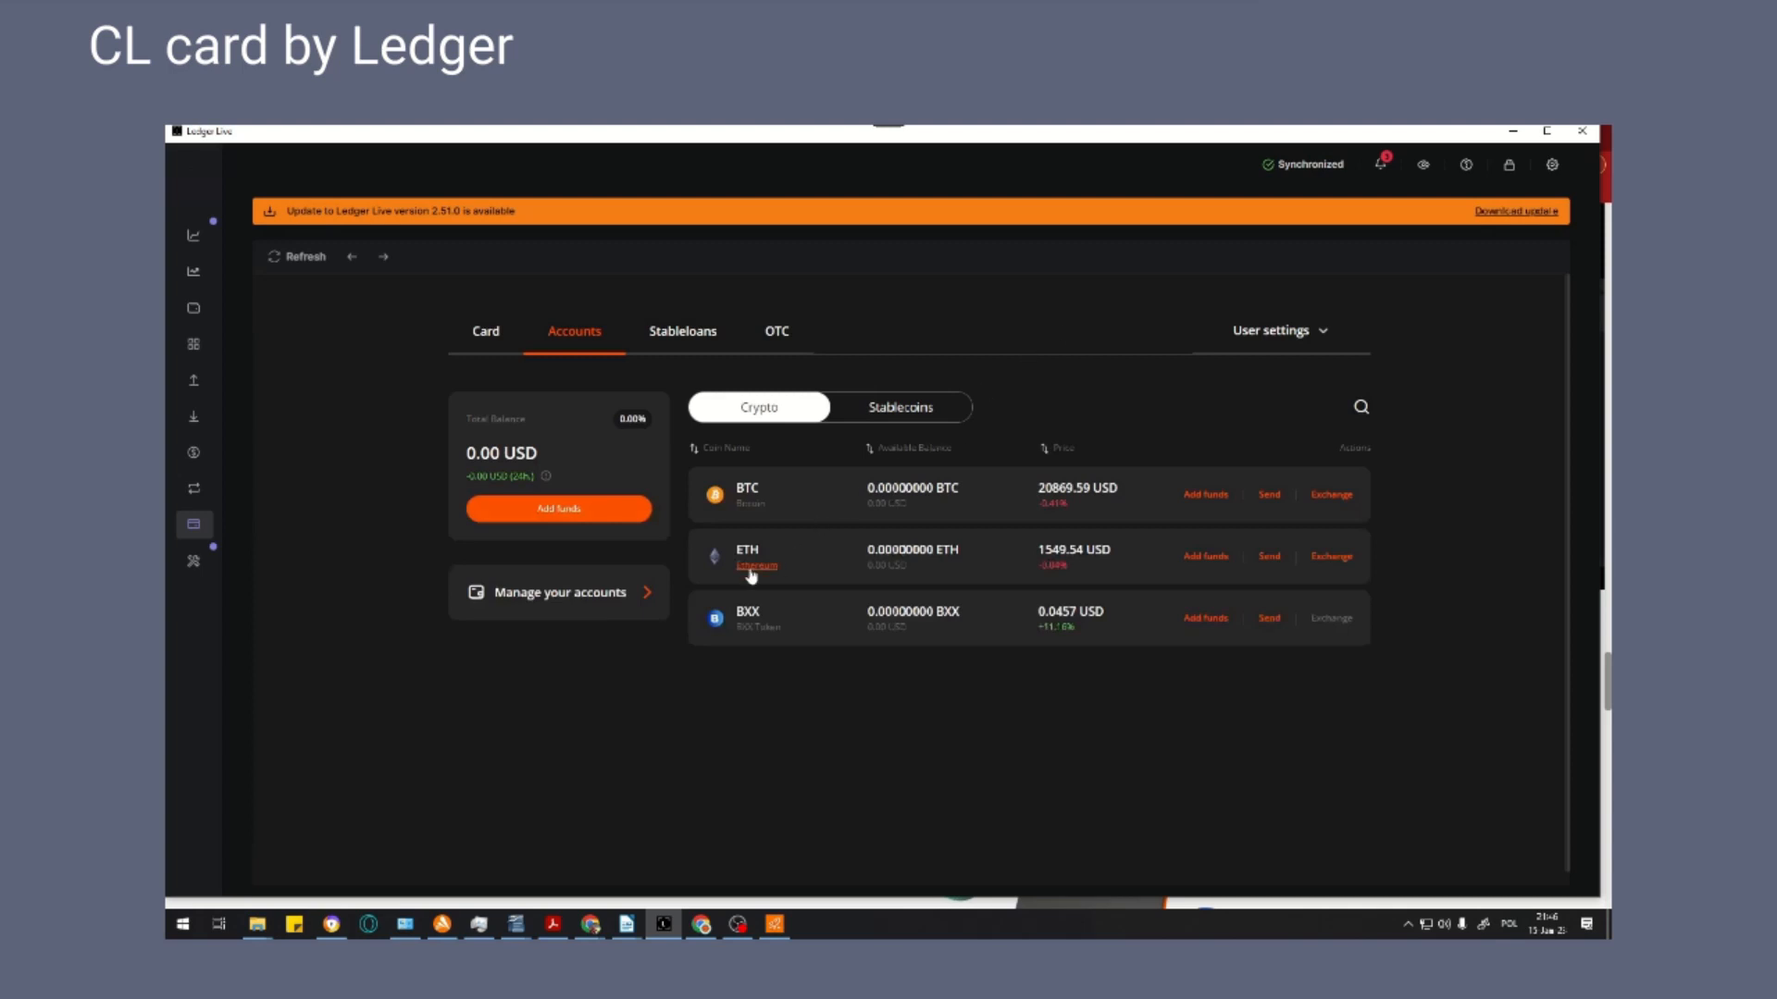
pyautogui.click(1203, 557)
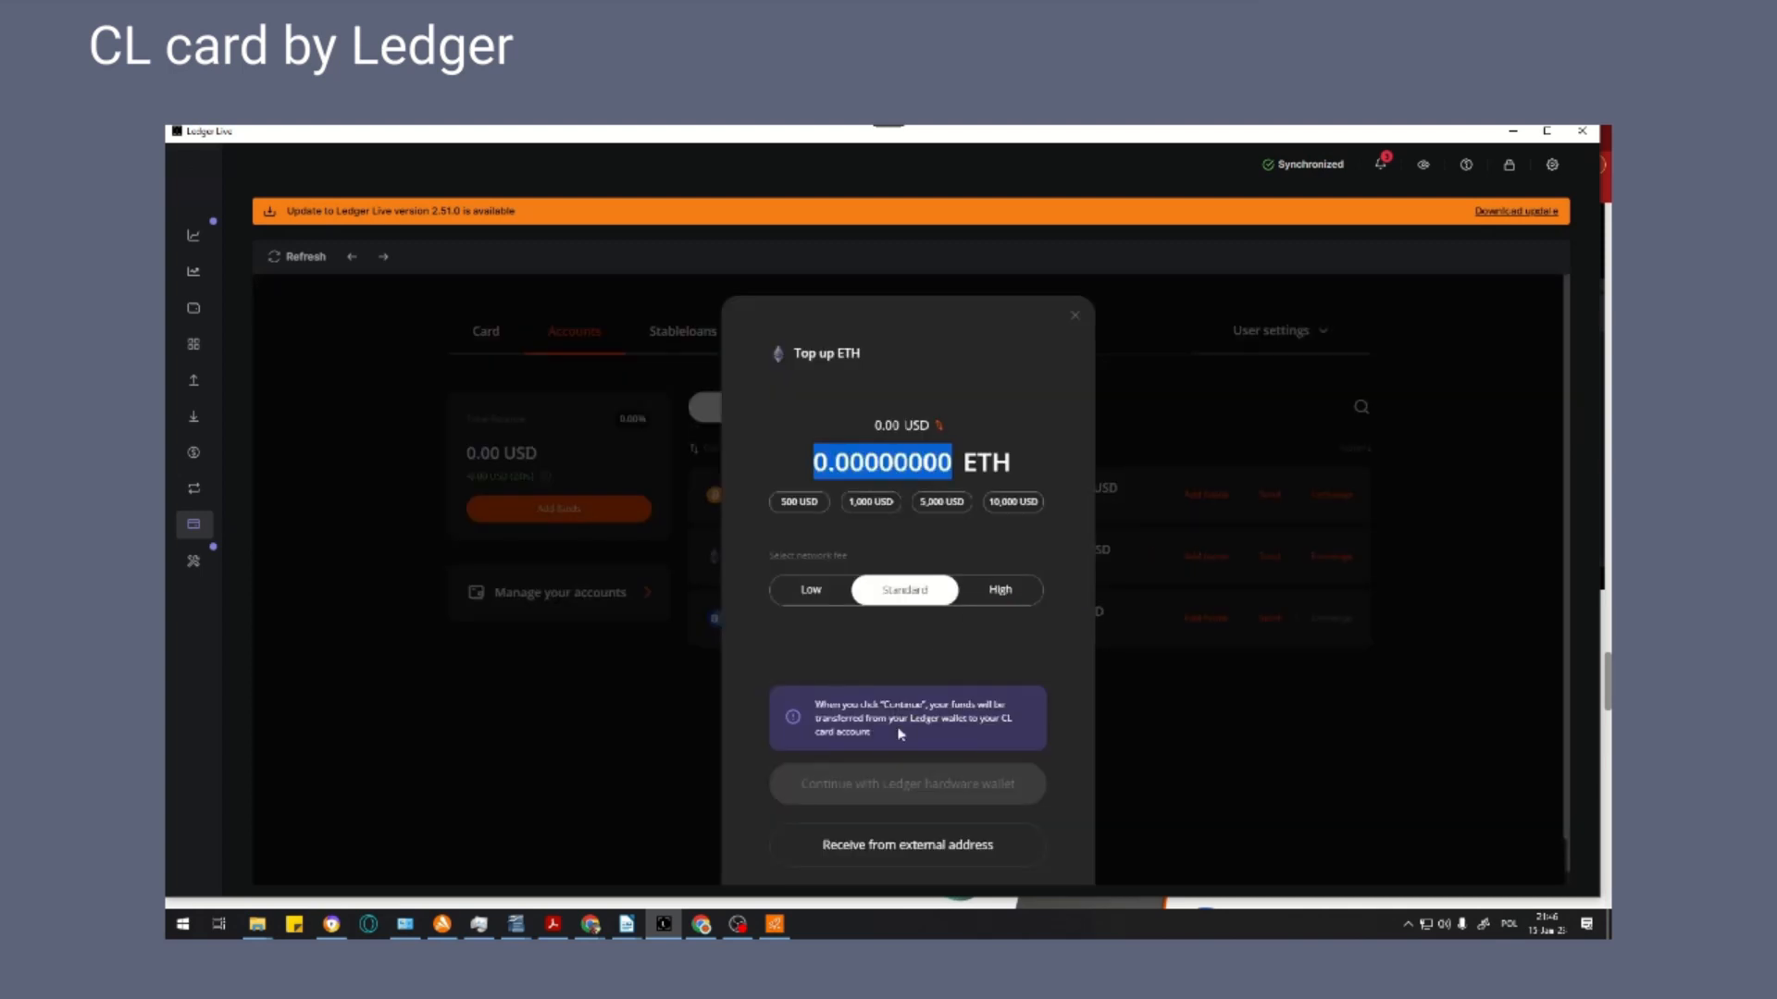